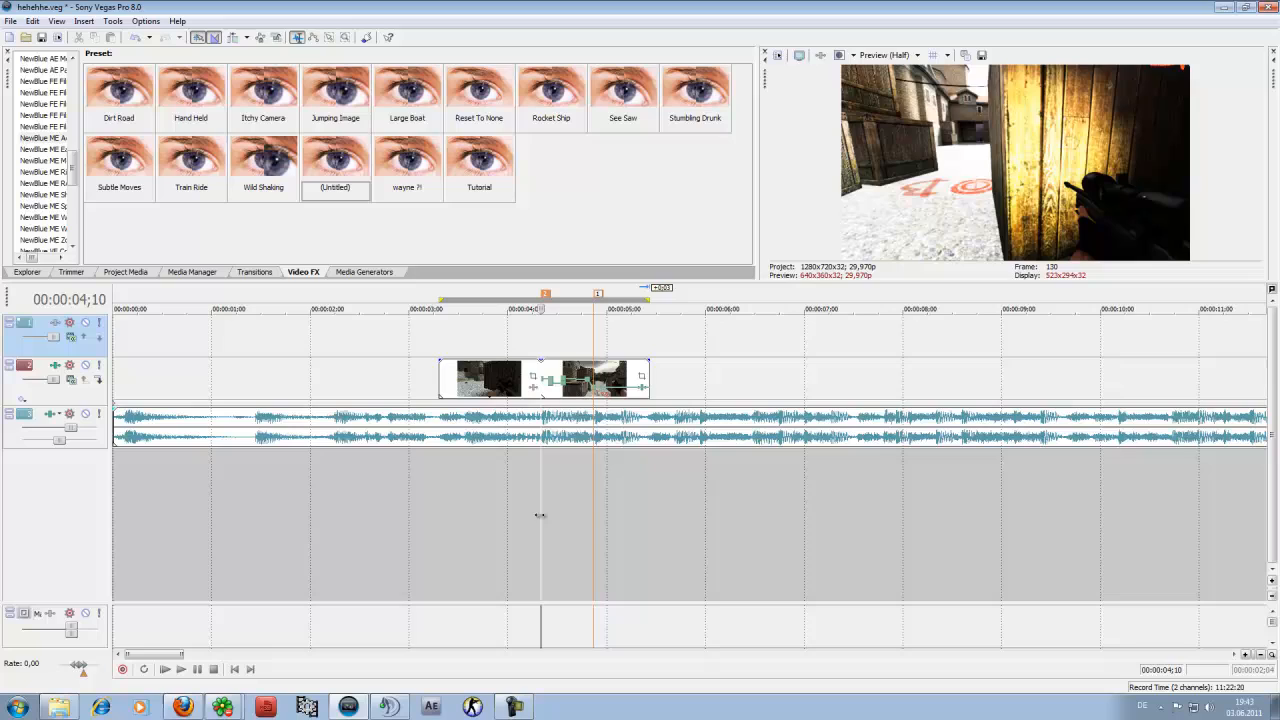
{"action": "mouse_move", "coordinate": [534, 516]}
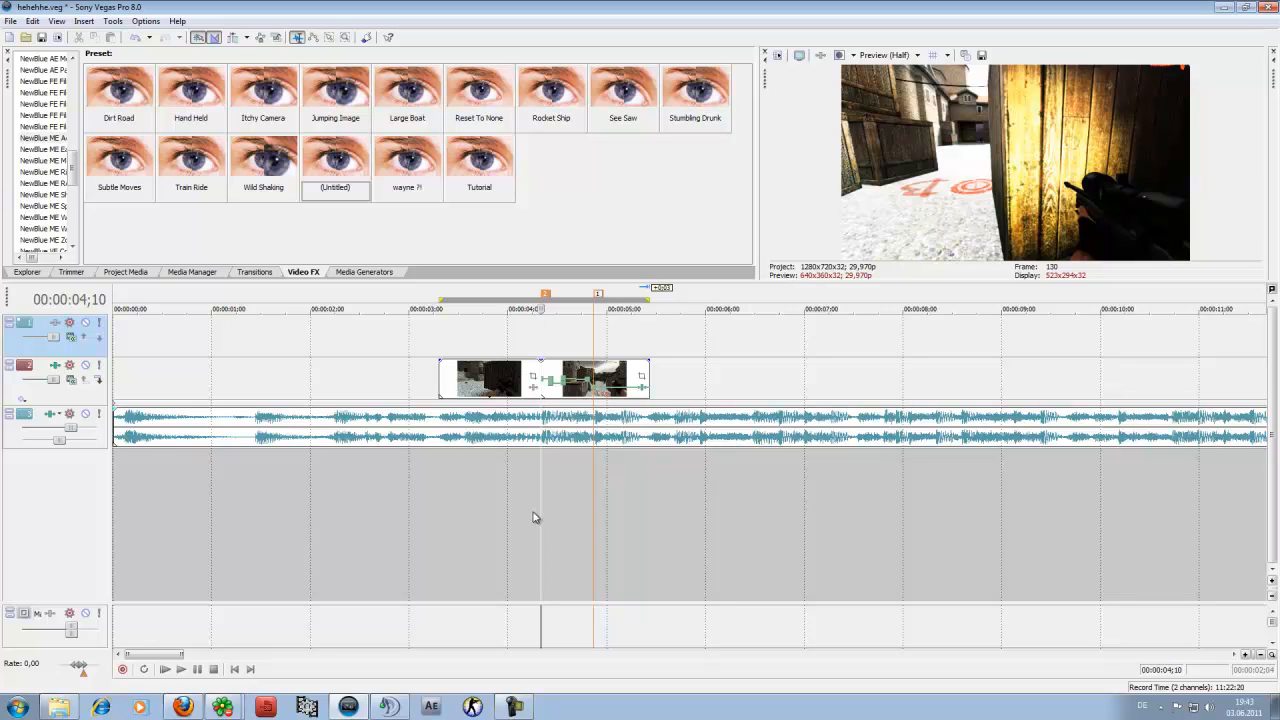
{"action": "mouse_move", "coordinate": [540, 510]}
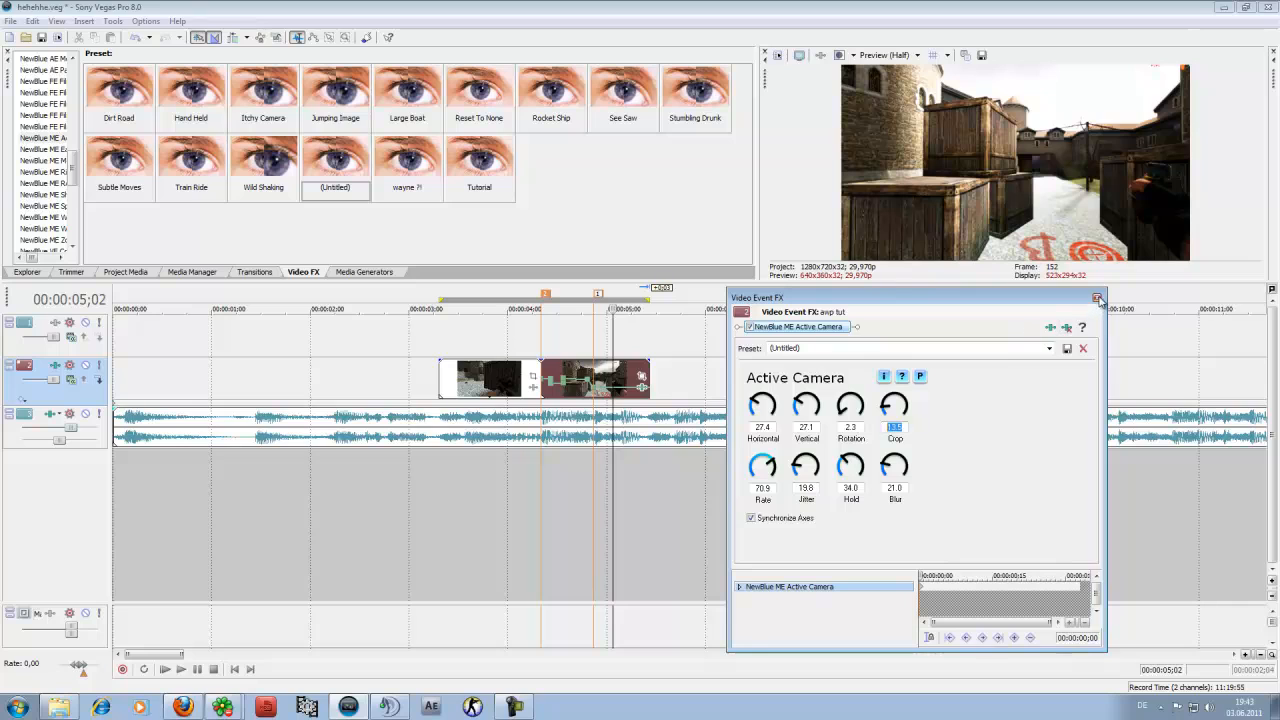
Close the NewBlue Active Camera settings window after adjusting the shake dials
{"action": "left_click", "coordinate": [1096, 298]}
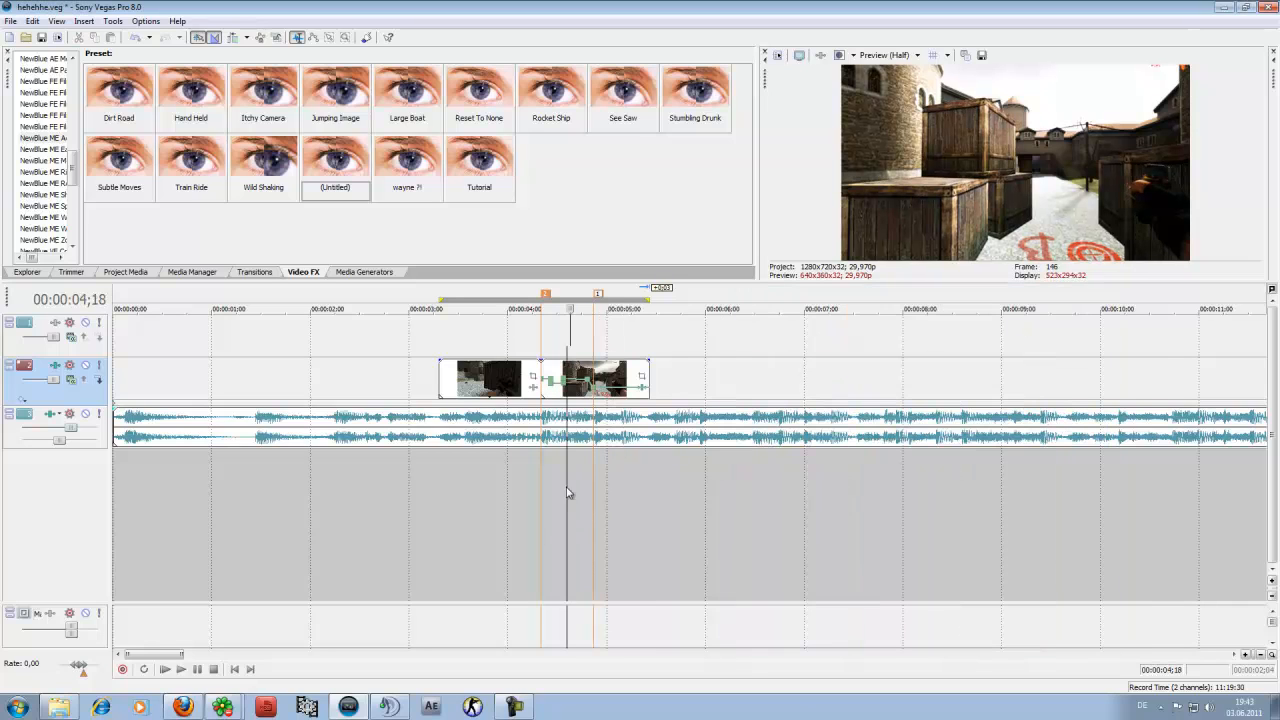
Add the Orange Solid Color media generator as a layer above the gameplay clip
{"action": "left_click", "coordinate": [364, 272]}
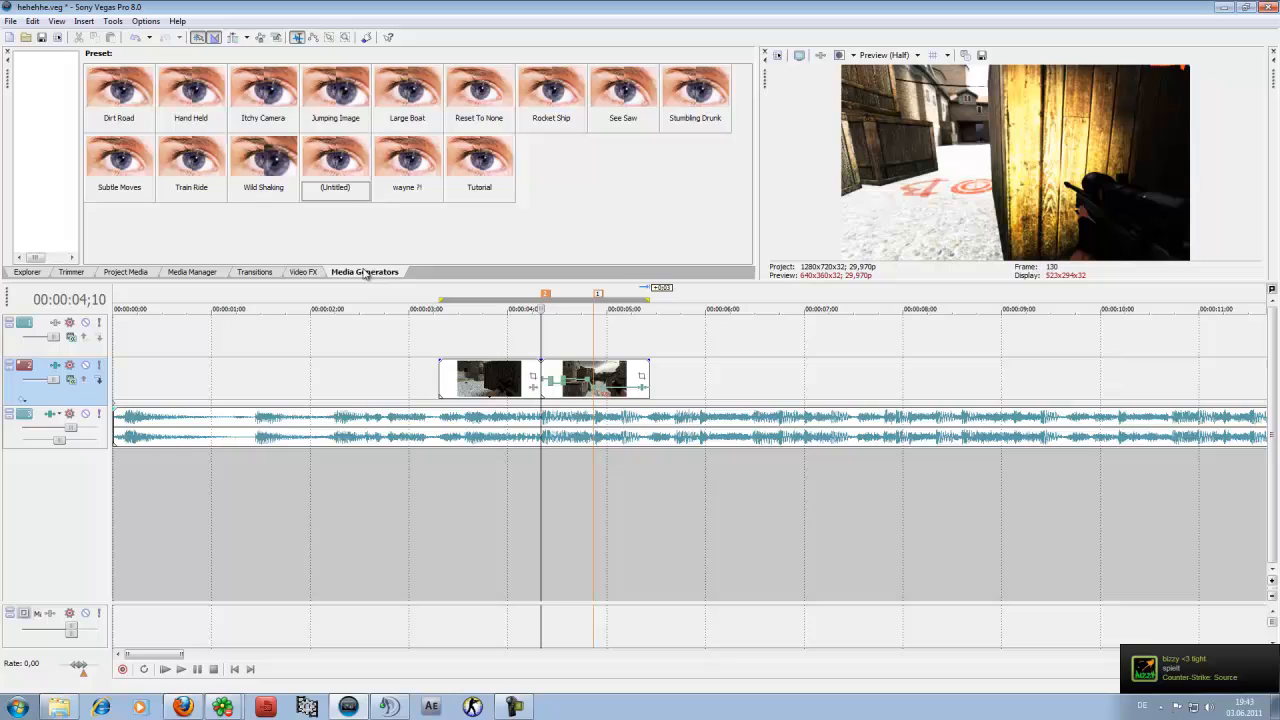
{"action": "left_click", "coordinate": [36, 114]}
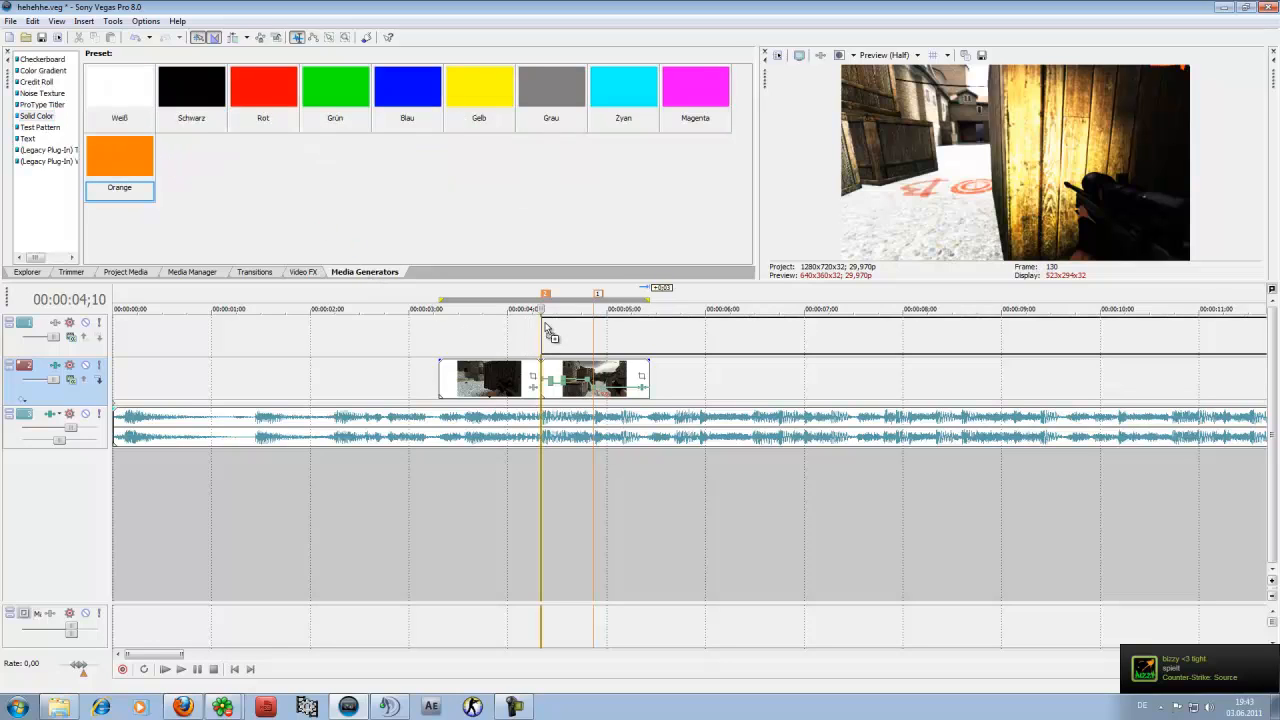
{"action": "double_click", "coordinate": [120, 156]}
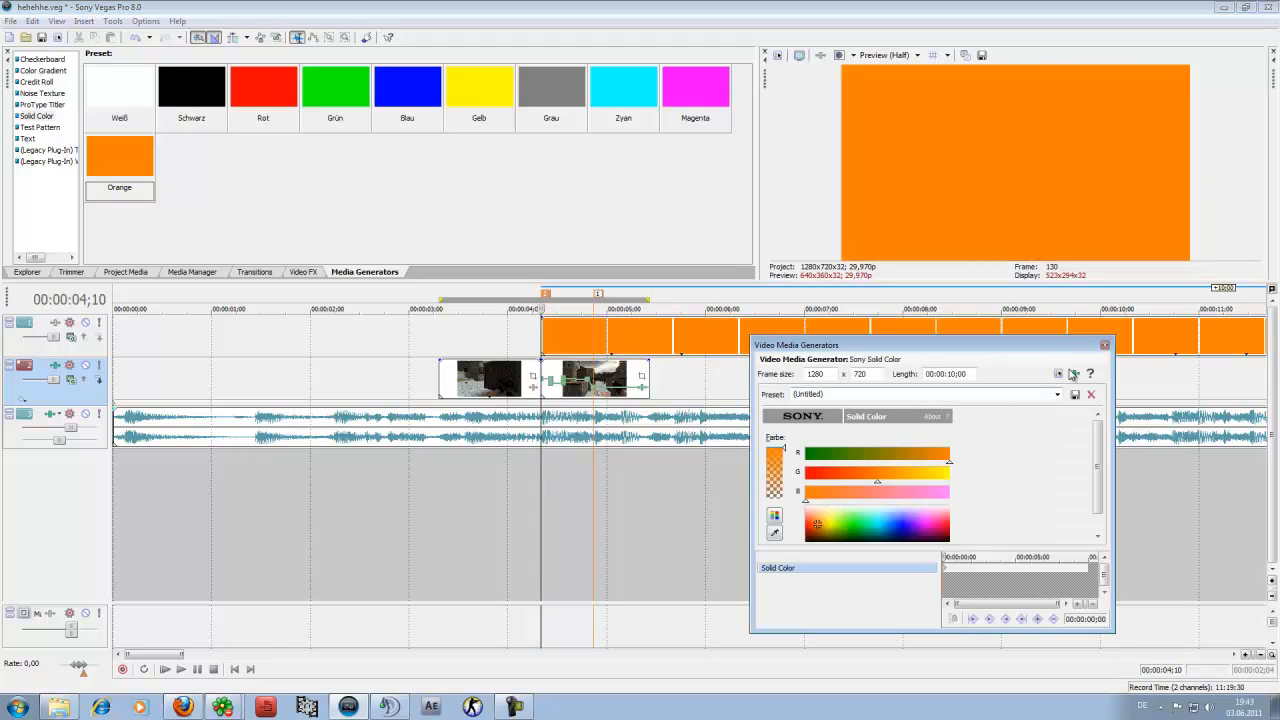
{"action": "left_click", "coordinate": [1104, 344]}
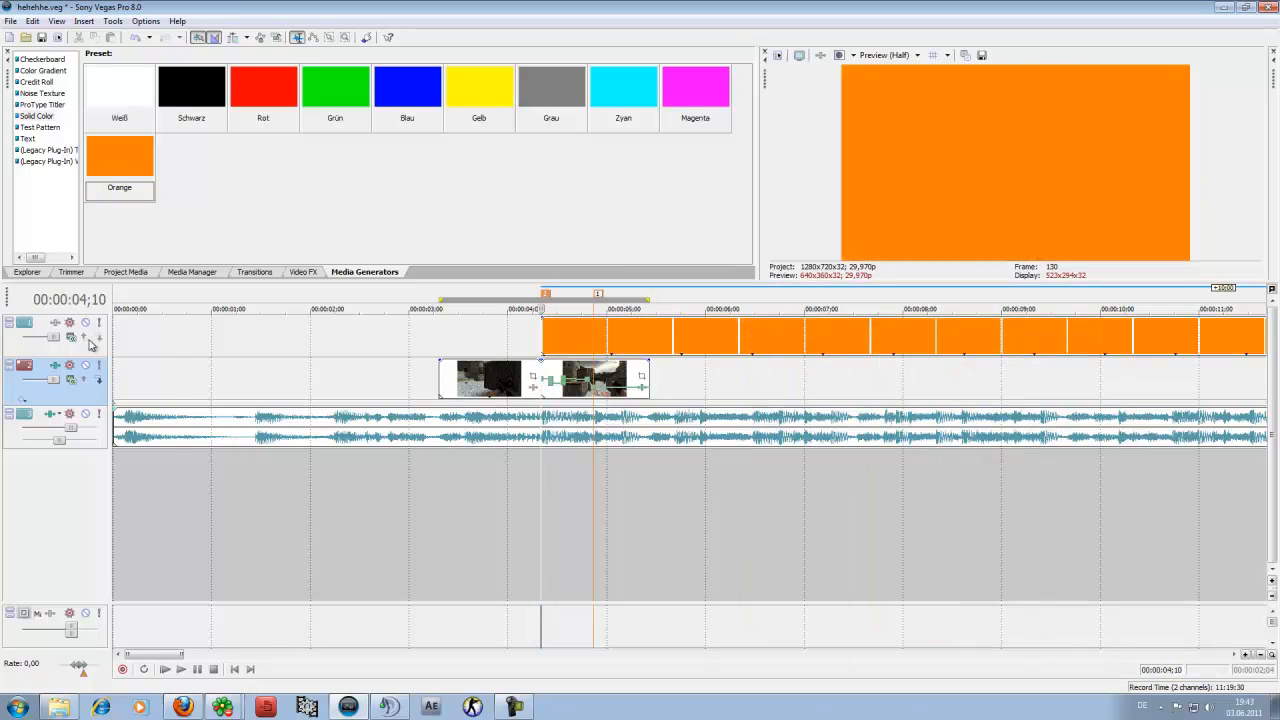
Set a compositing mode on the colour track so the footage shows through tinted orange
{"action": "left_click", "coordinate": [70, 336]}
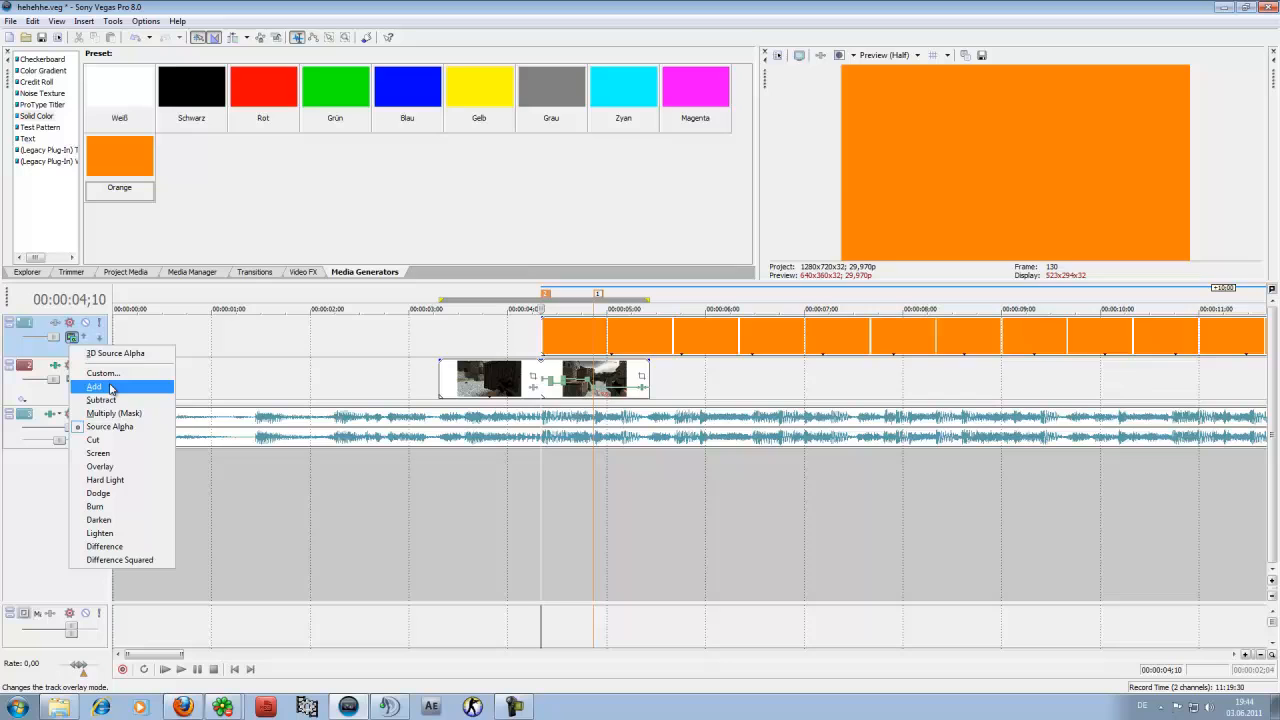
{"action": "left_click", "coordinate": [94, 388]}
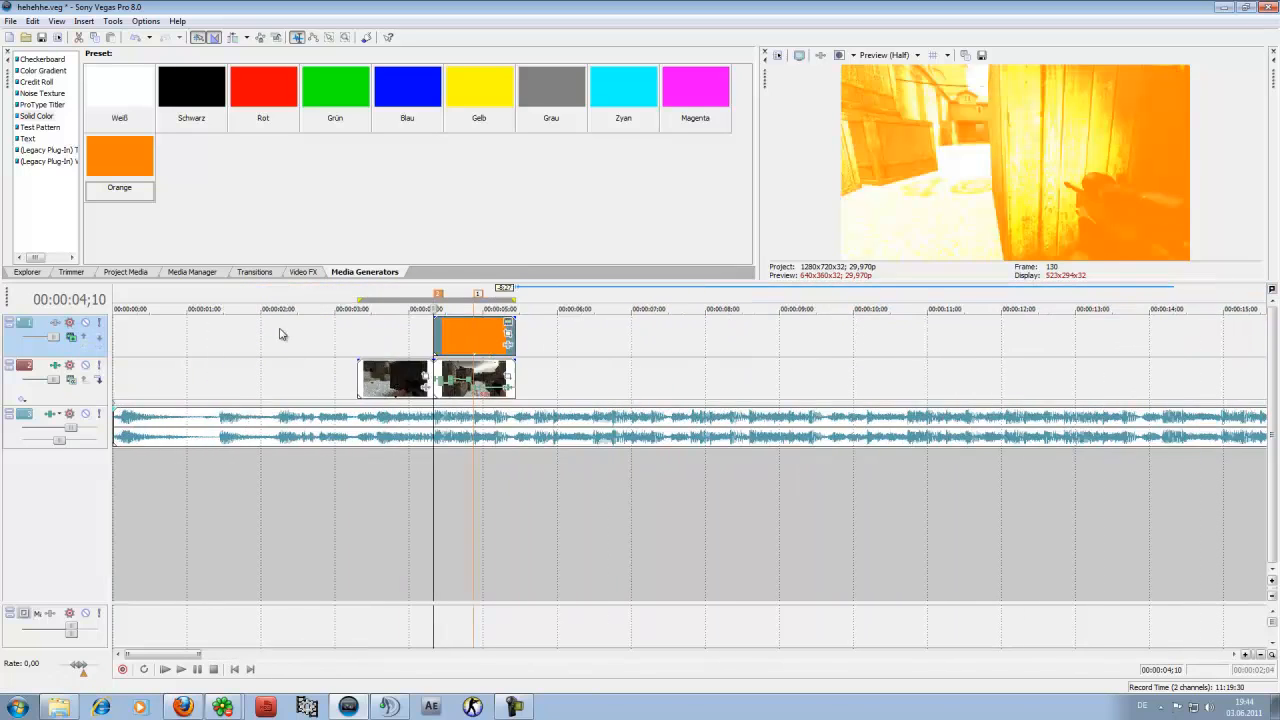
Apply Cookie Cutter to the orange layer with a feathered Circle shape at size 0.400
{"action": "left_click", "coordinate": [304, 272]}
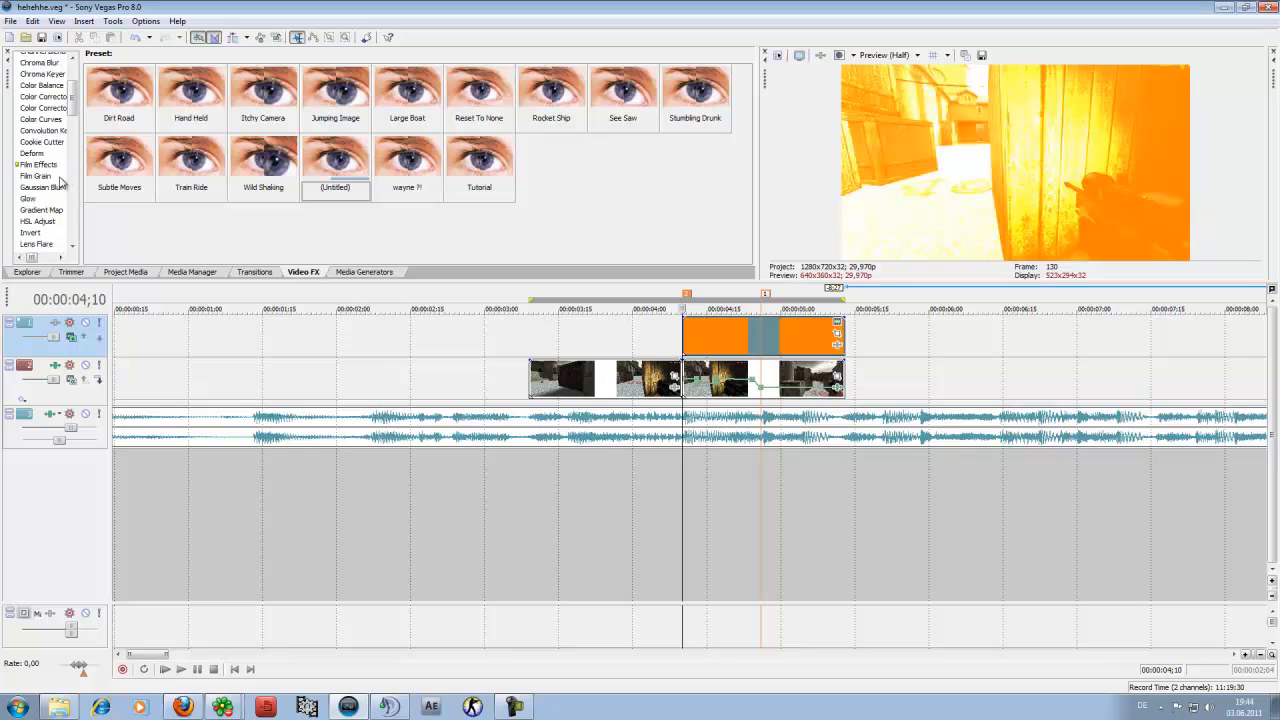
{"action": "left_click", "coordinate": [42, 188]}
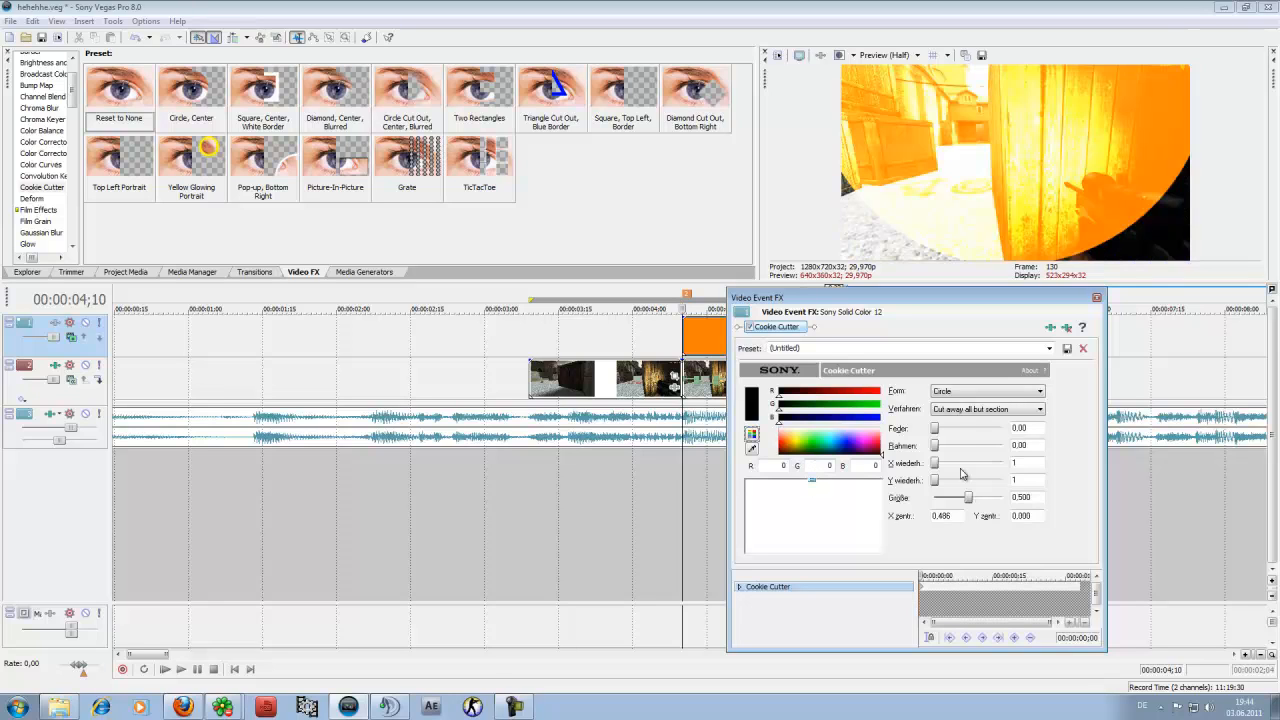
{"action": "left_click_drag", "start_coordinate": [934, 428], "coordinate": [1000, 428]}
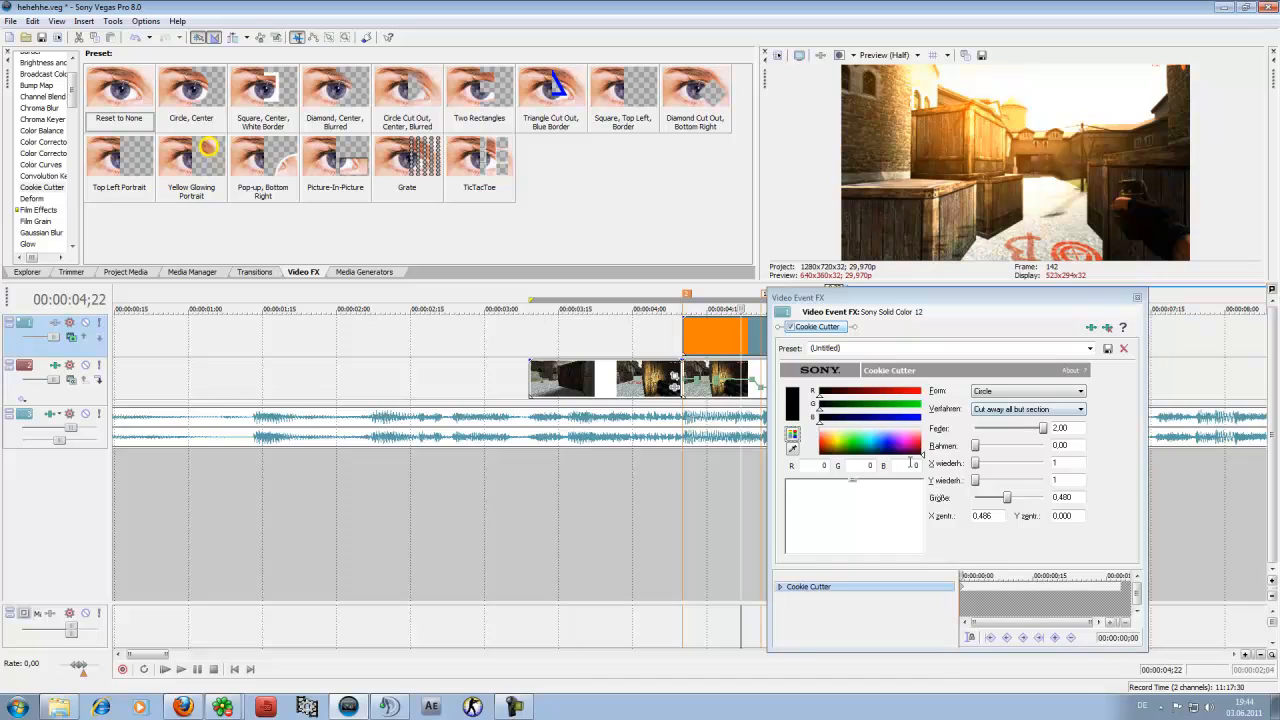
{"action": "left_click", "coordinate": [1124, 348]}
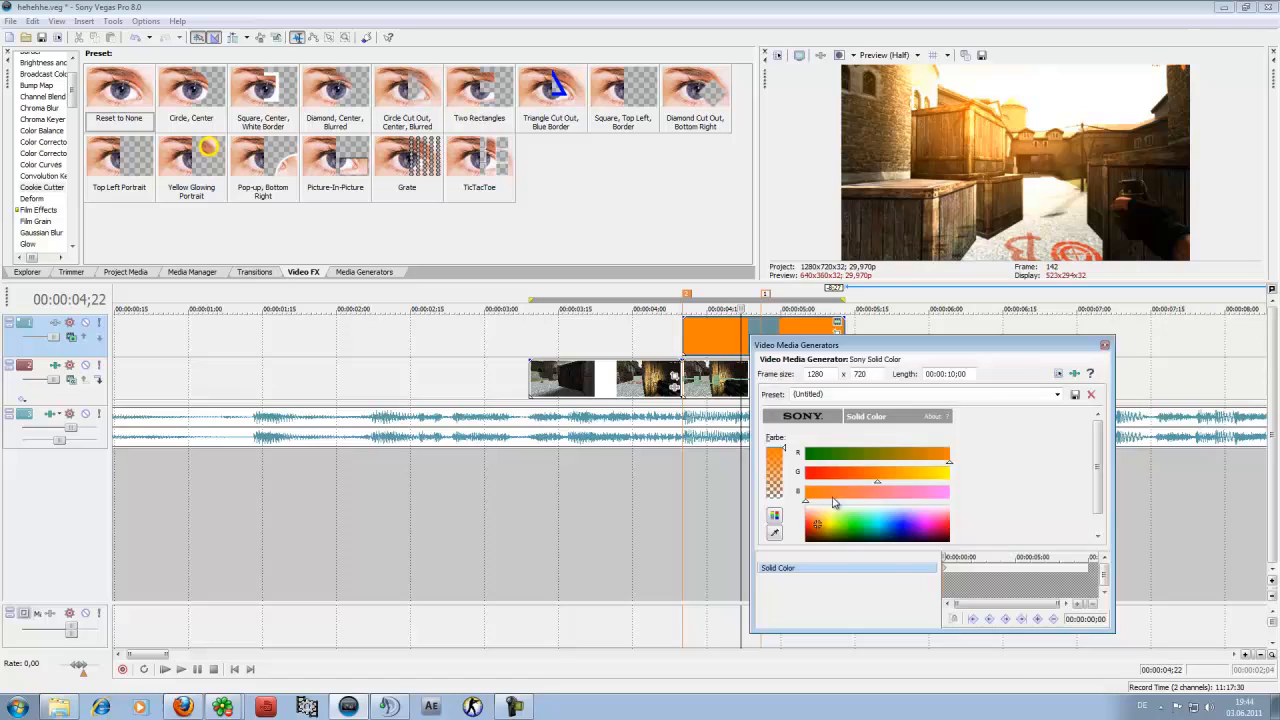
Change the solid colour layer from orange to a pale cream
{"action": "left_click", "coordinate": [850, 504]}
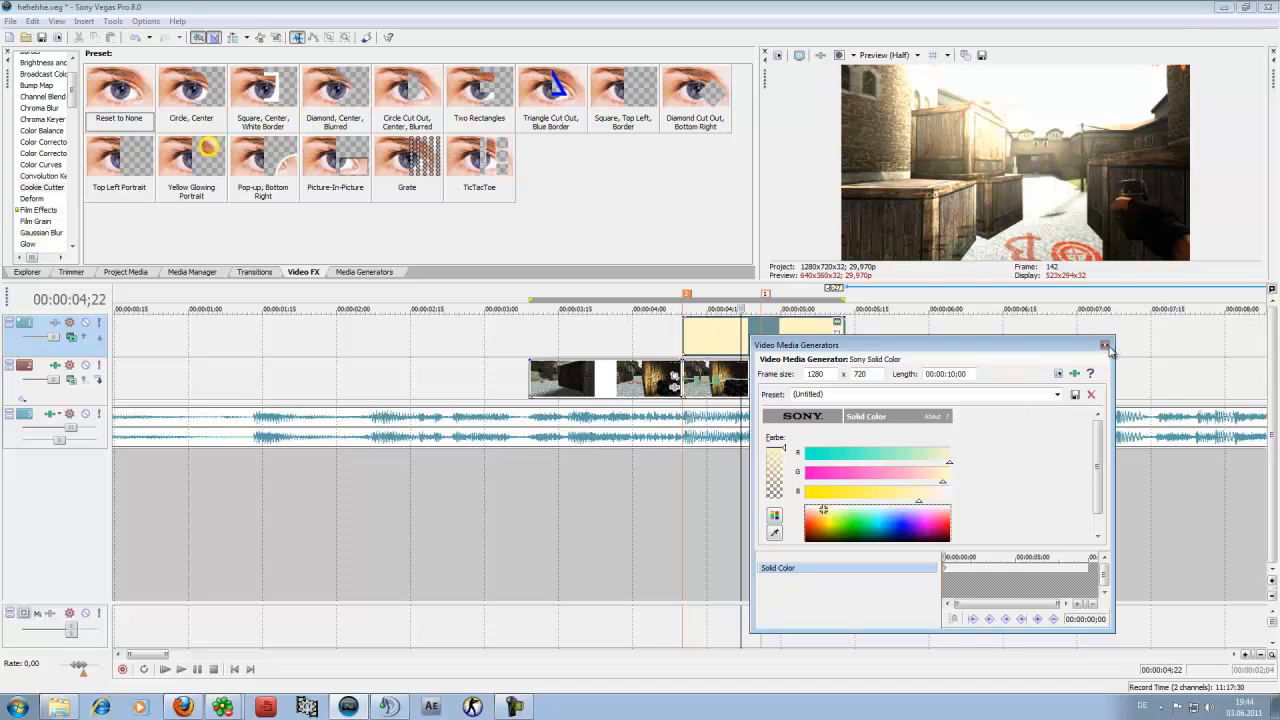
{"action": "left_click", "coordinate": [1106, 344]}
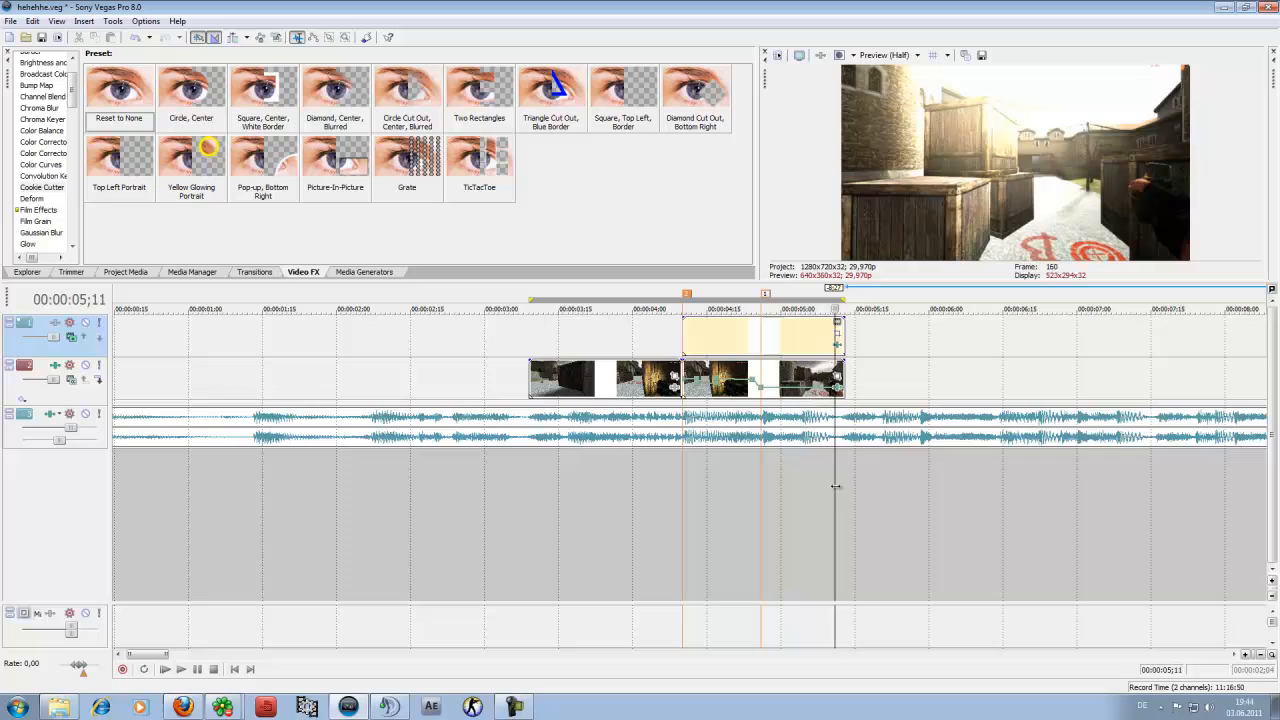
Play back the edited section from a chosen playback position
{"action": "left_click", "coordinate": [214, 668]}
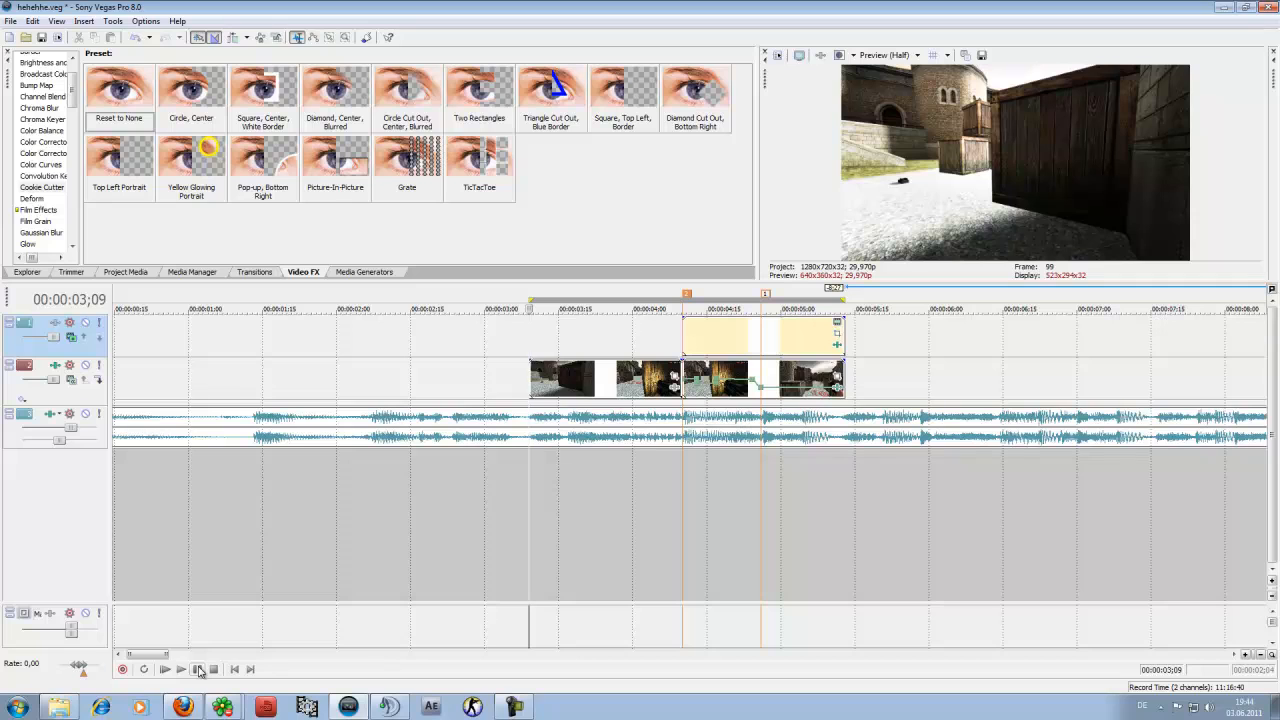
{"action": "left_click", "coordinate": [164, 668]}
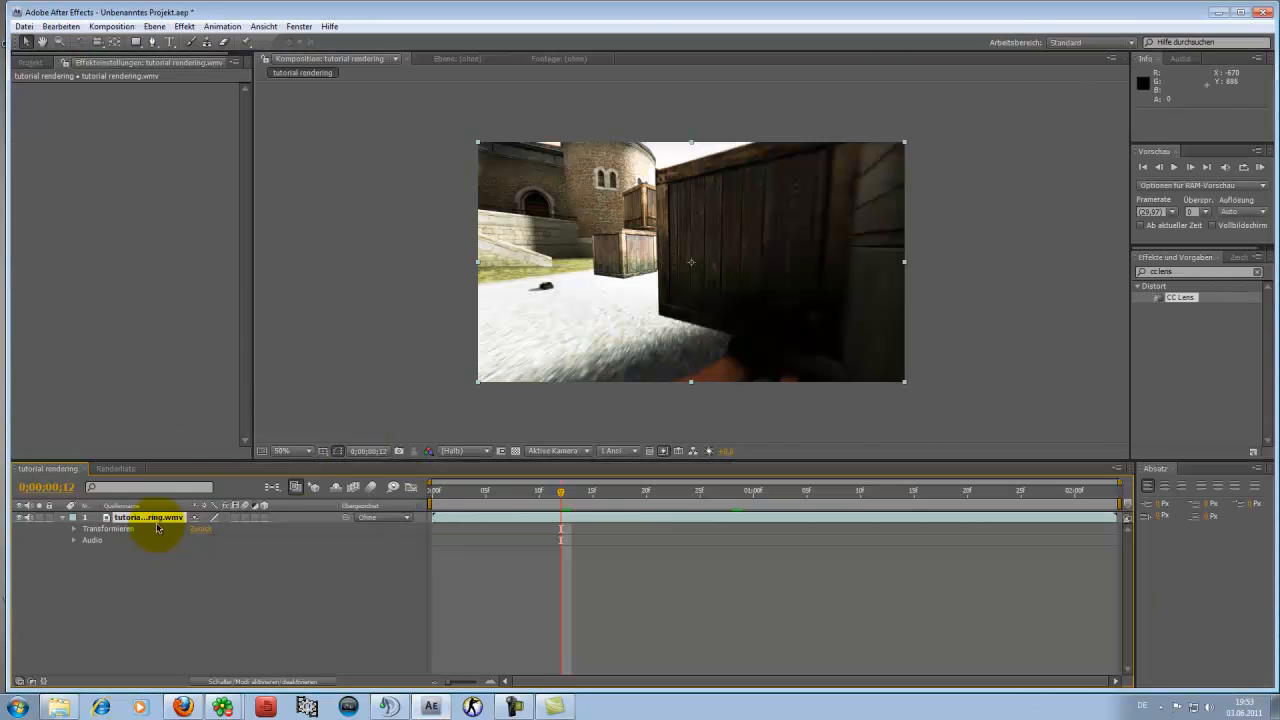
{"action": "mouse_move", "coordinate": [748, 364]}
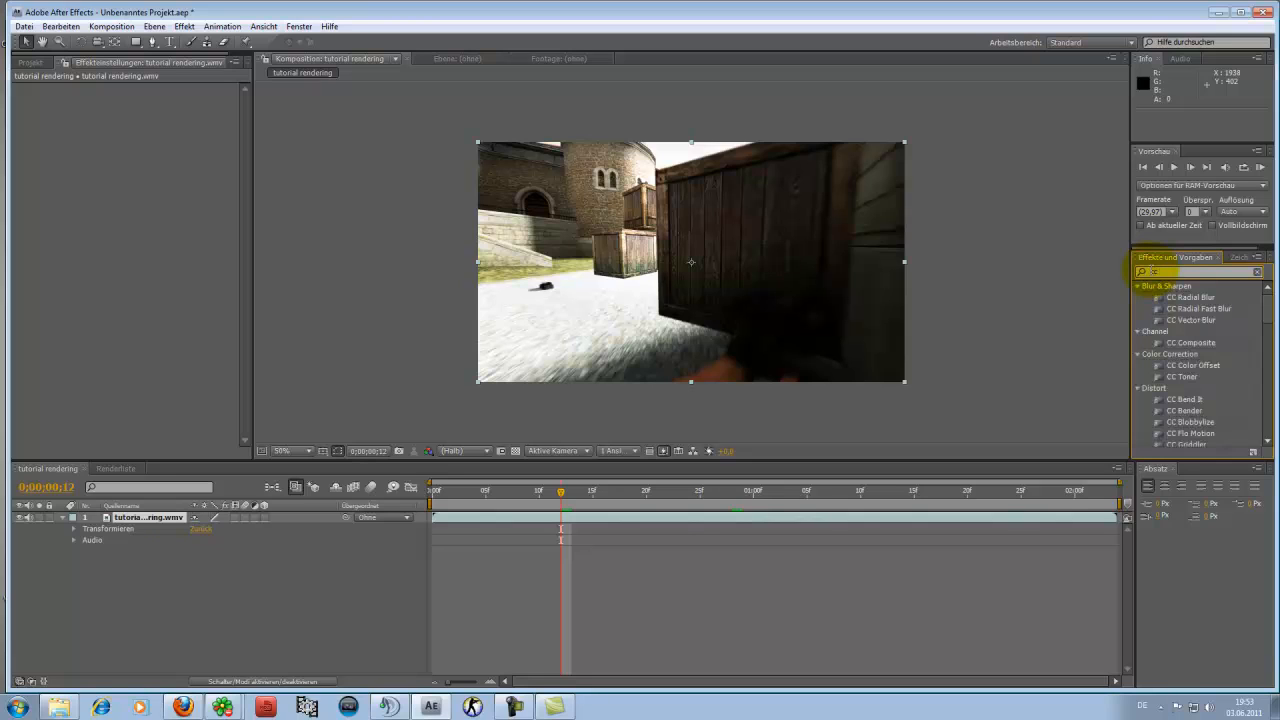
Find 'glass wipe' in Effects & Presets and apply CC Glass Wipe to the gameplay layer
{"action": "type", "text": "glass wipe"}
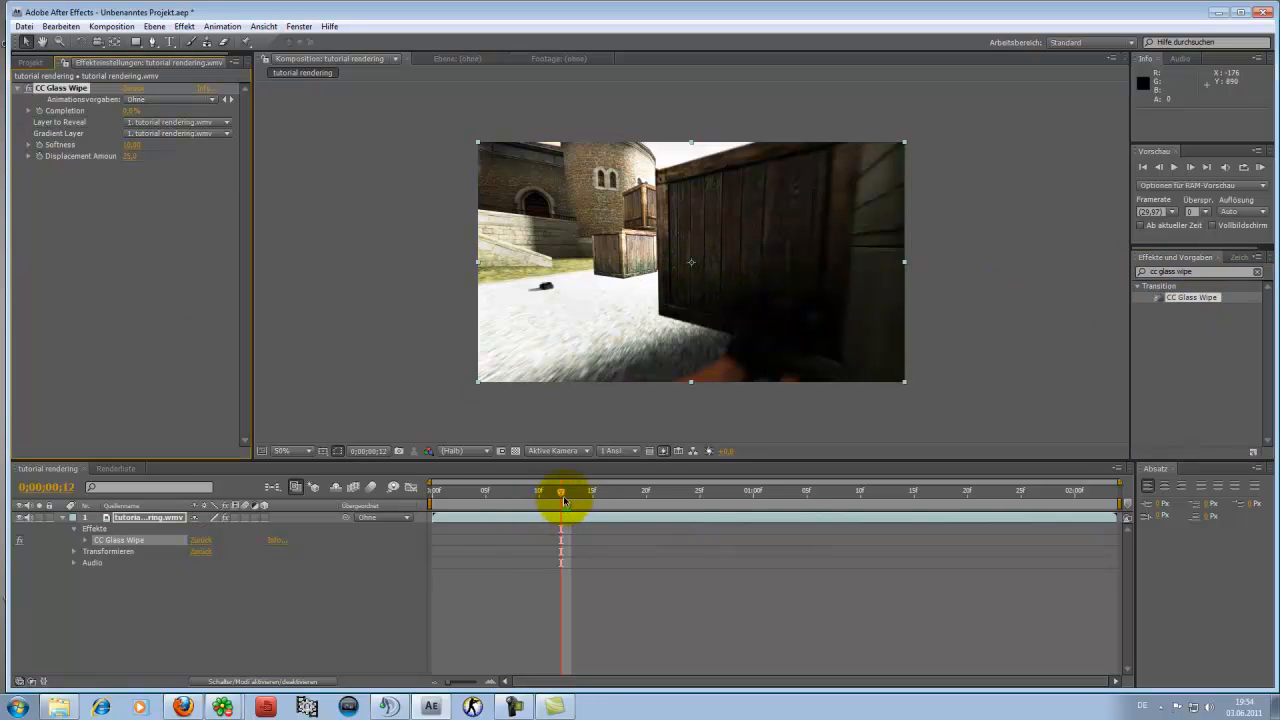
Scrub forward through the clip while setting the CC Glass Wipe Completion keyframes
{"action": "left_click_drag", "start_coordinate": [562, 492], "coordinate": [592, 492]}
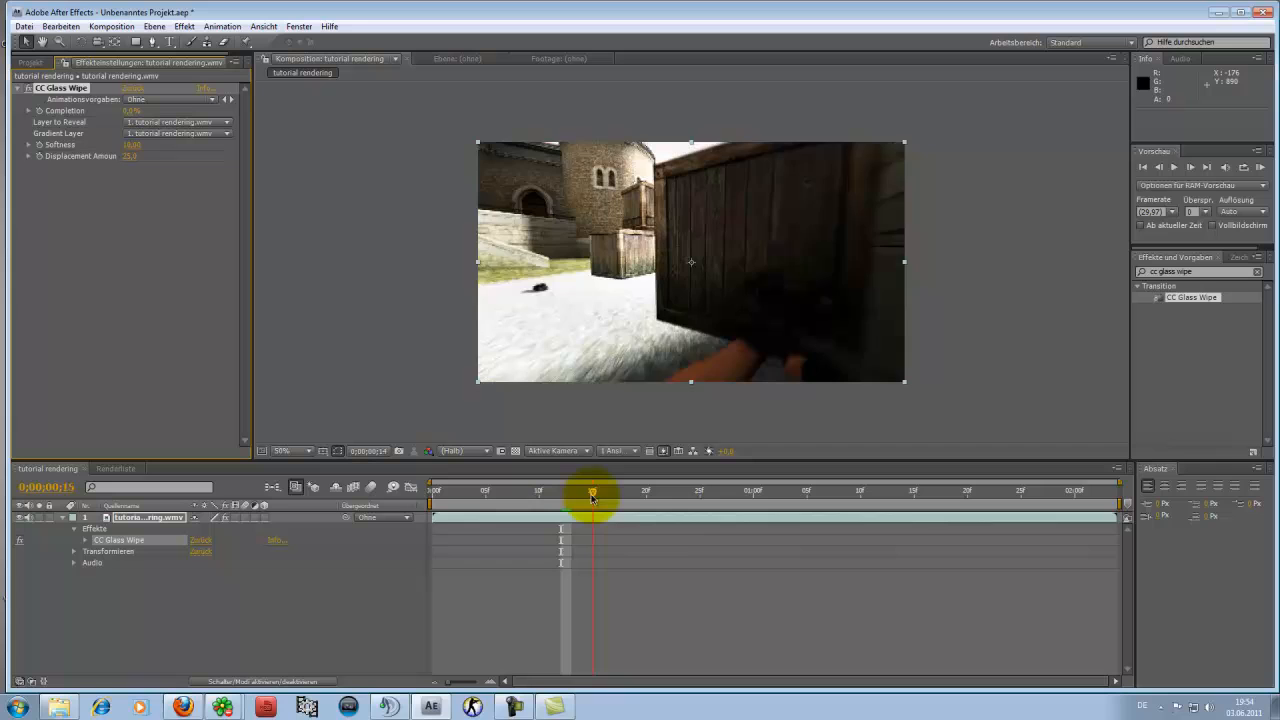
{"action": "left_click_drag", "start_coordinate": [592, 492], "coordinate": [658, 492]}
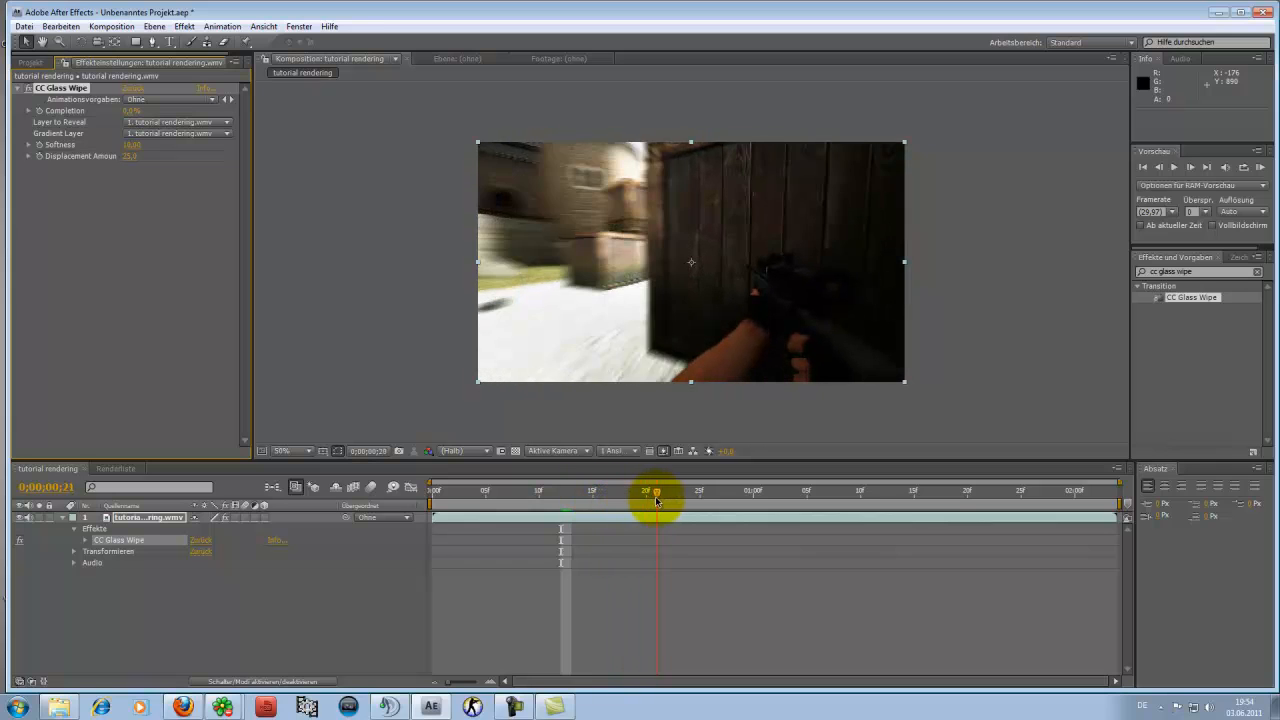
{"action": "left_click_drag", "start_coordinate": [656, 490], "coordinate": [772, 490]}
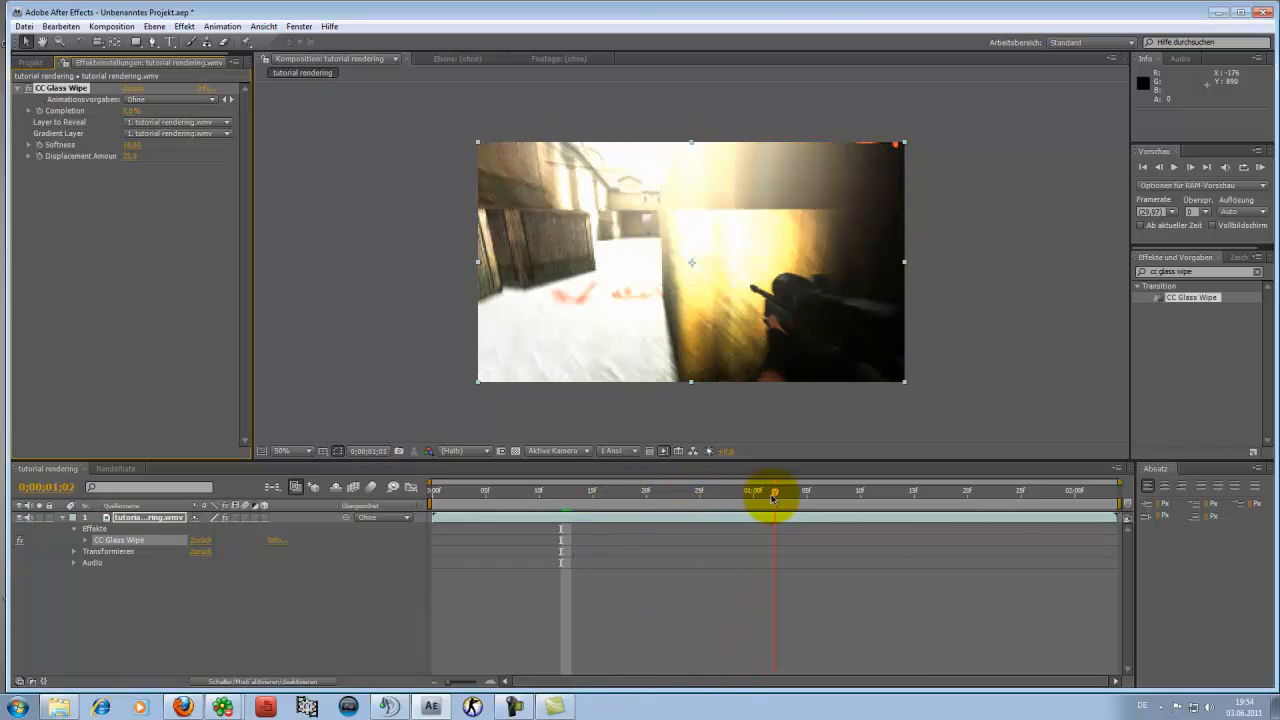
{"action": "left_click_drag", "start_coordinate": [772, 500], "coordinate": [752, 500]}
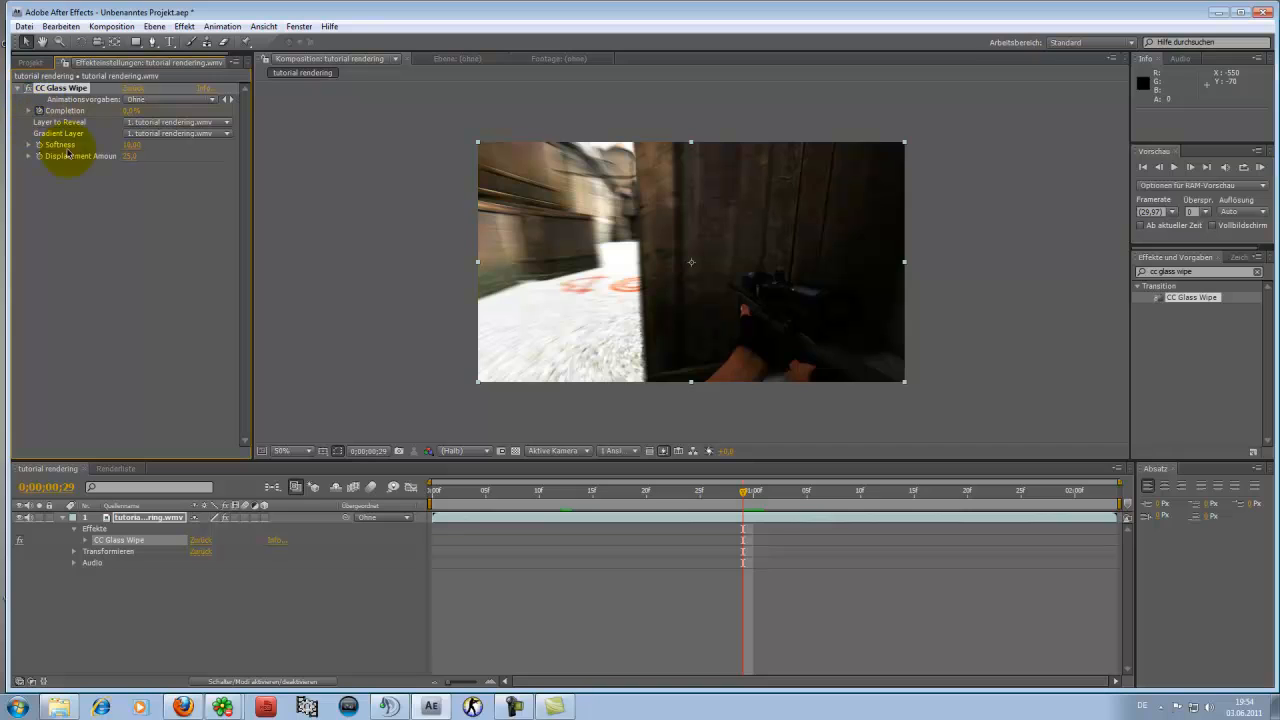
{"action": "mouse_move", "coordinate": [876, 438]}
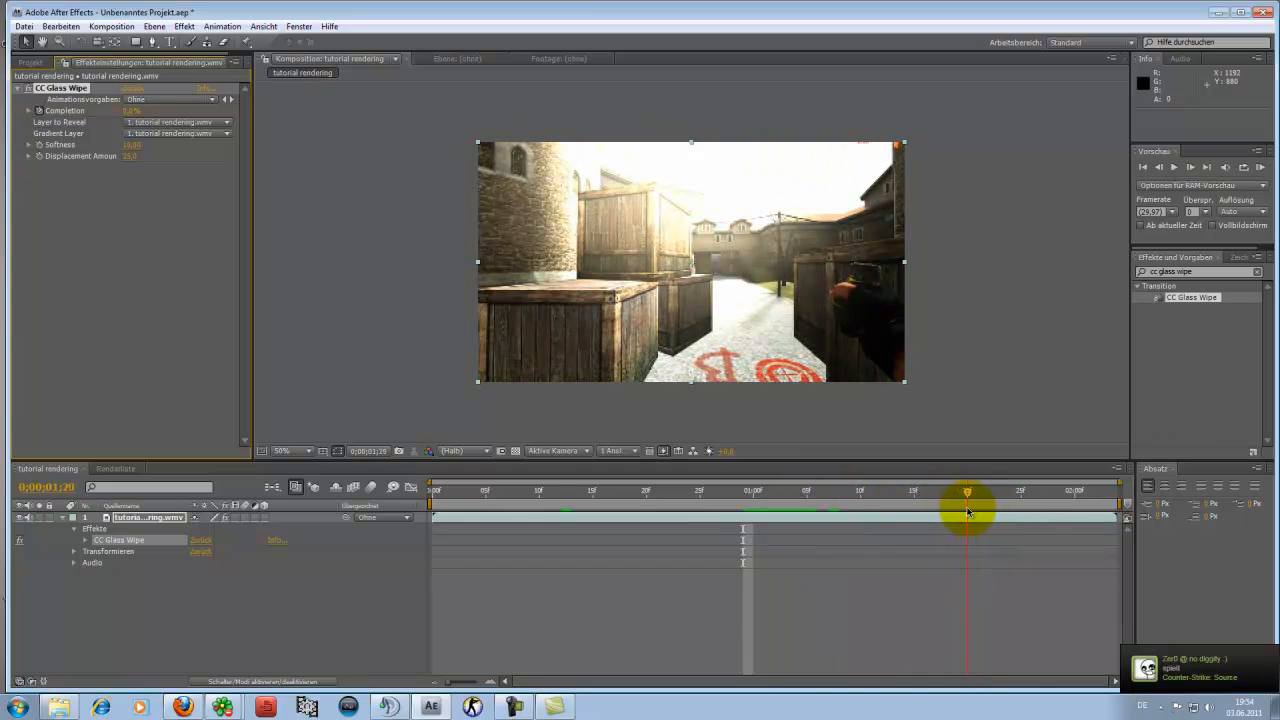
{"action": "left_click_drag", "start_coordinate": [968, 492], "coordinate": [1020, 492]}
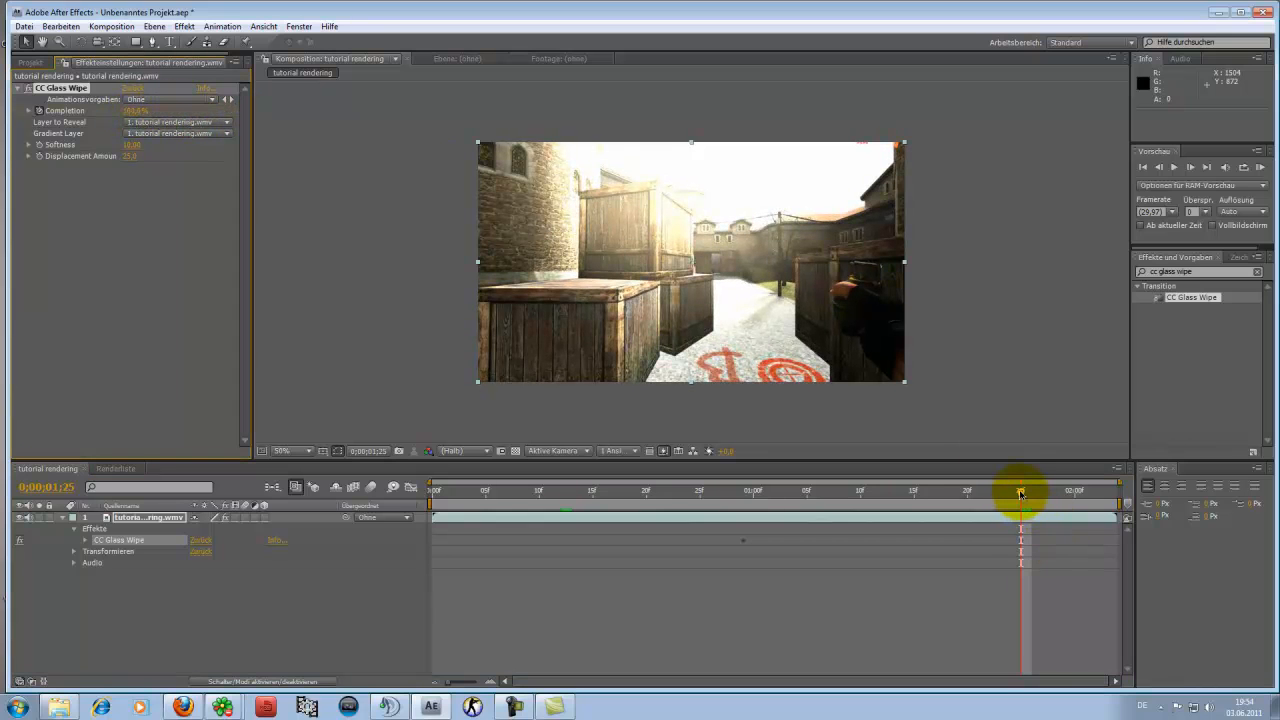
{"action": "left_click_drag", "start_coordinate": [1020, 490], "coordinate": [956, 490]}
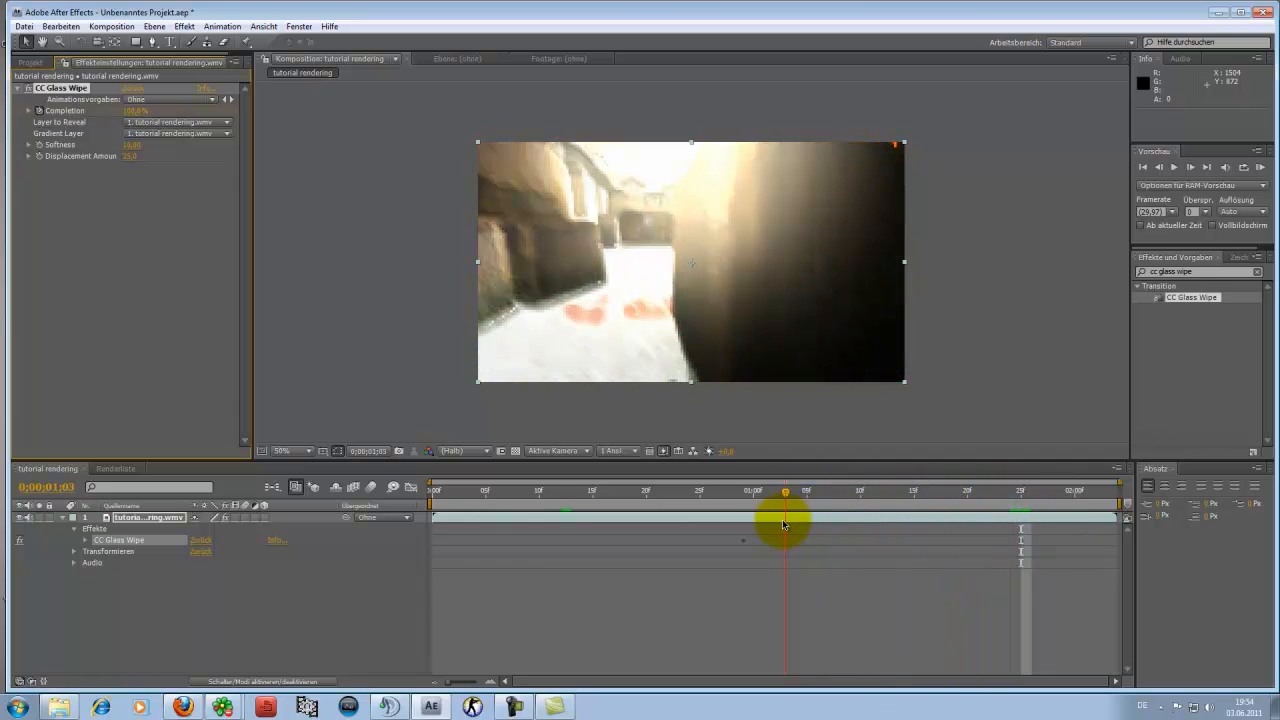
Preview the wipe clearing to the plain shot up to its final keyframe
{"action": "left_click_drag", "start_coordinate": [784, 520], "coordinate": [796, 520]}
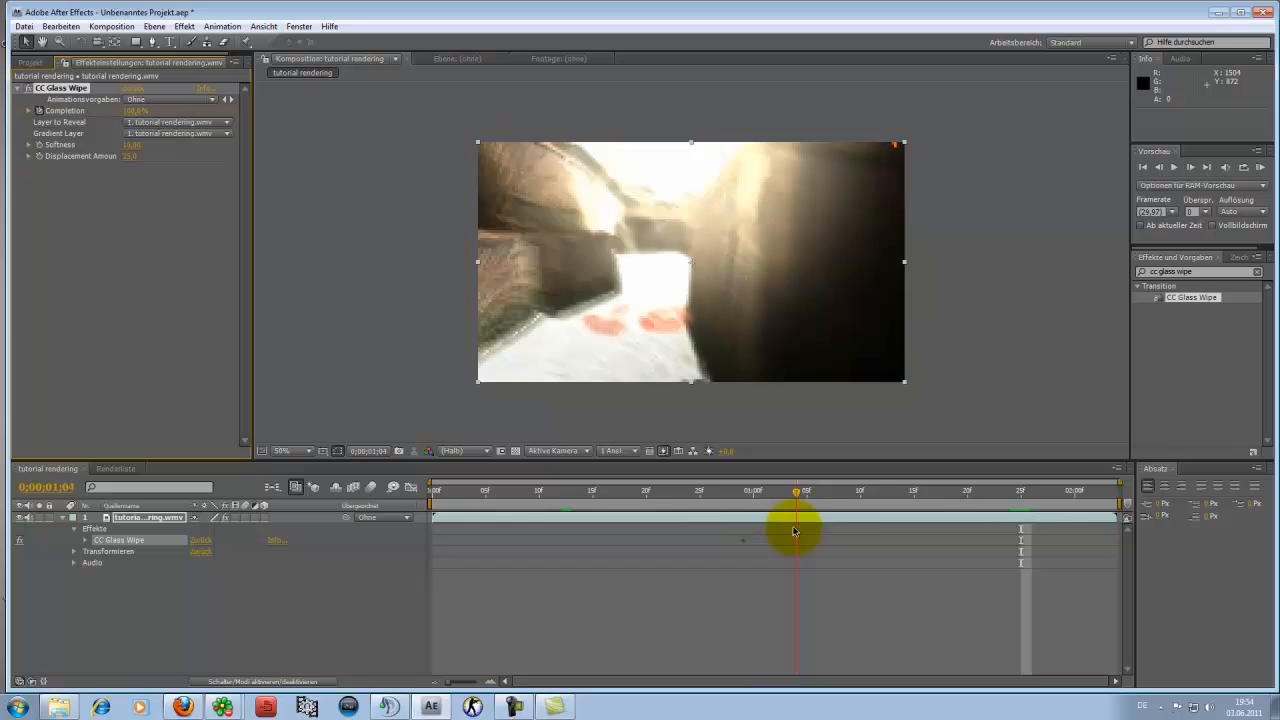
{"action": "left_click_drag", "start_coordinate": [796, 530], "coordinate": [882, 530]}
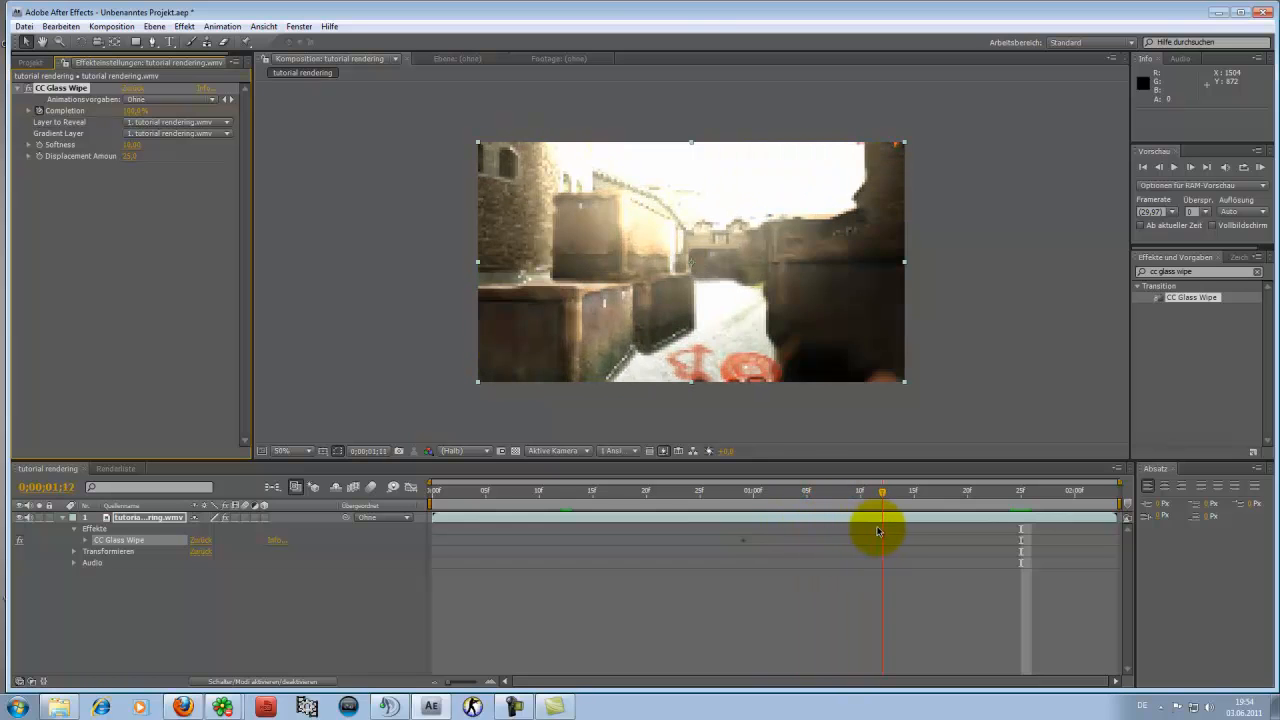
{"action": "left_click_drag", "start_coordinate": [882, 530], "coordinate": [1010, 530]}
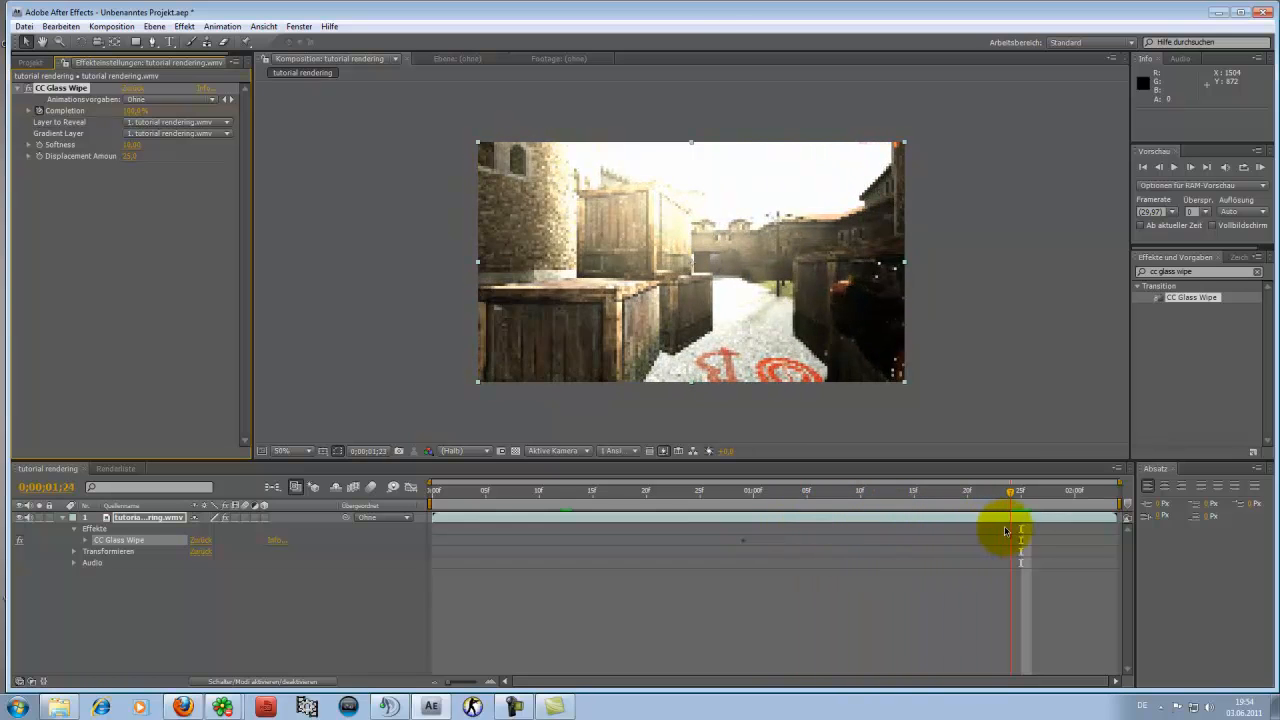
{"action": "left_click_drag", "start_coordinate": [1008, 530], "coordinate": [1044, 548]}
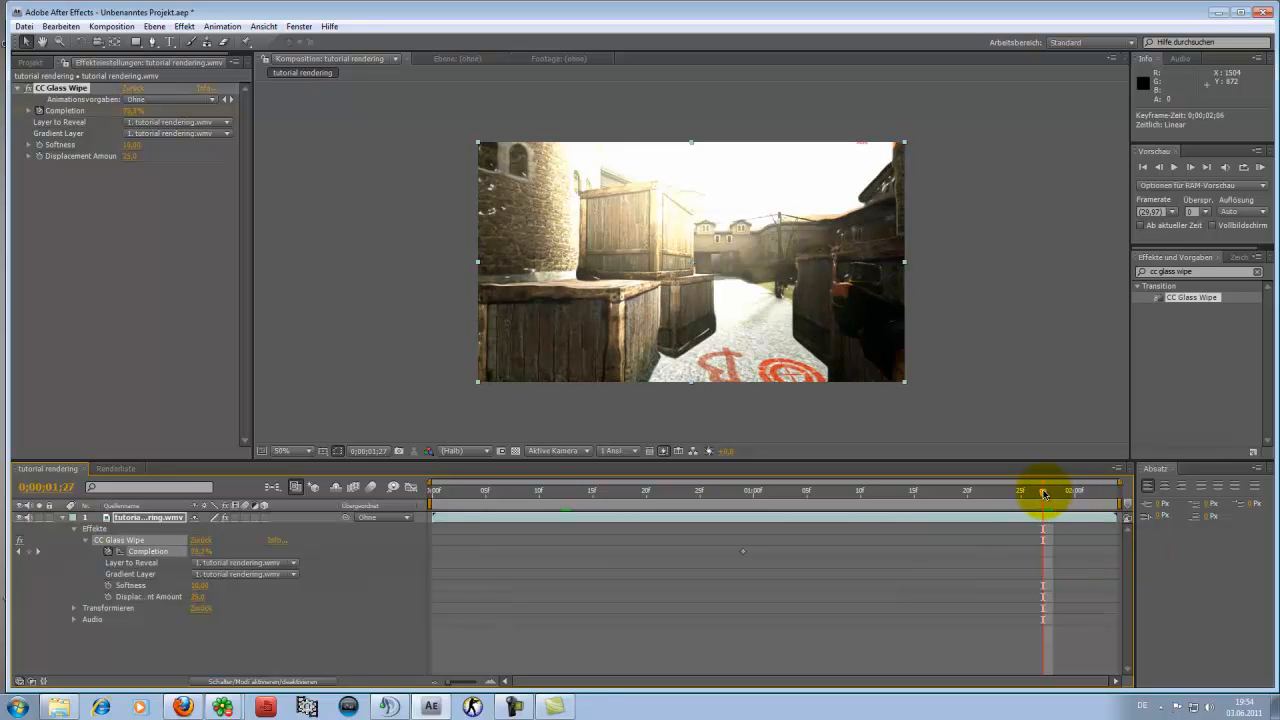
{"action": "left_click_drag", "start_coordinate": [1044, 490], "coordinate": [1108, 490]}
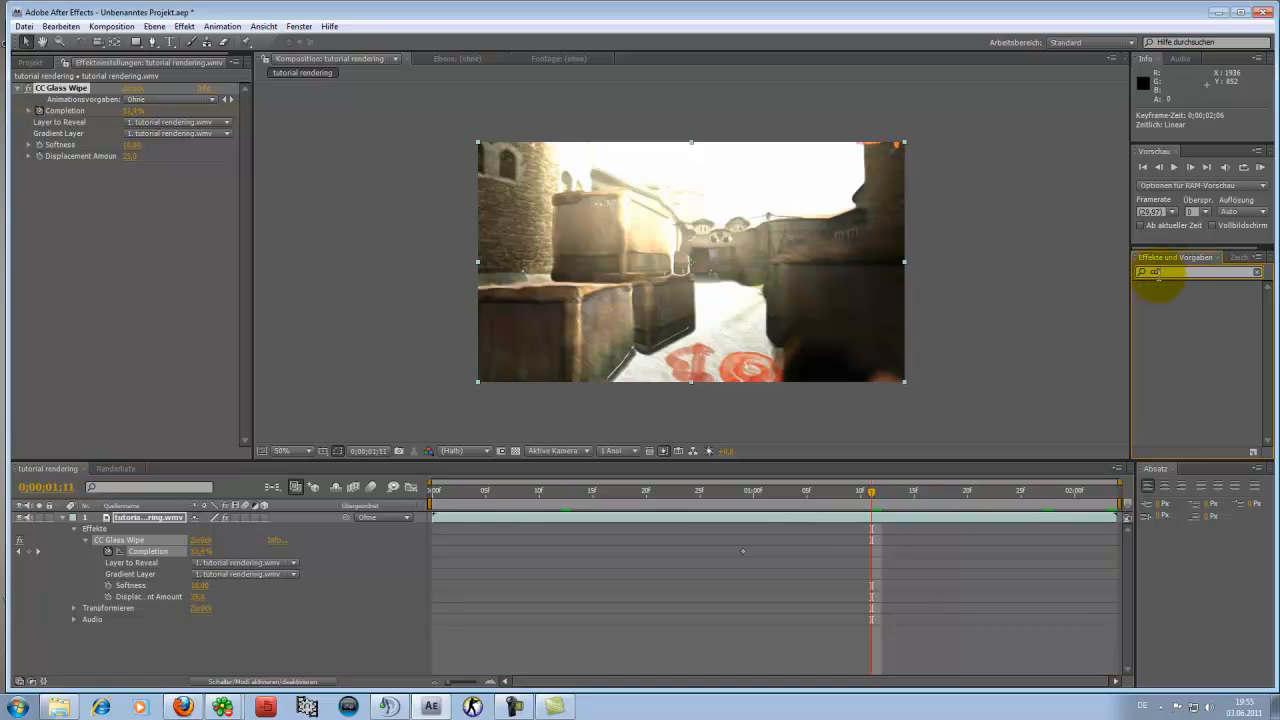
Search 'cc lens' and apply CC Lens to the gameplay layer
{"action": "type", "text": "cc lens"}
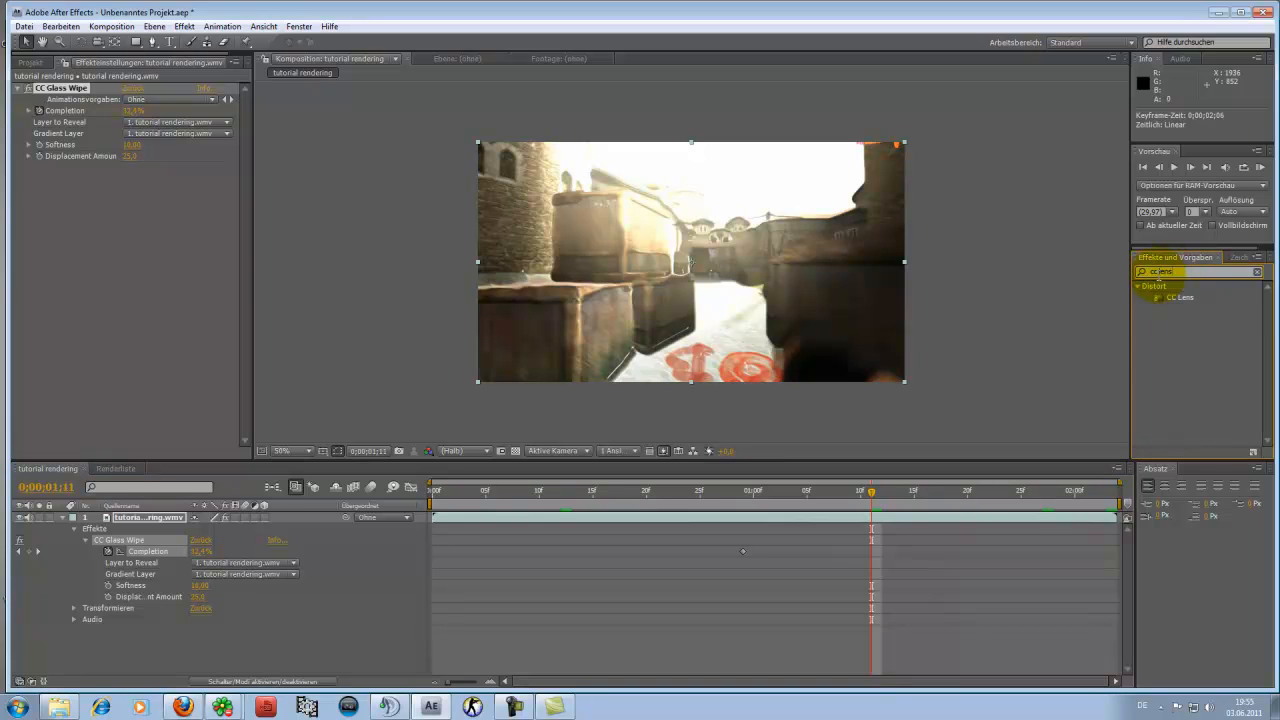
{"action": "left_click", "coordinate": [1180, 296]}
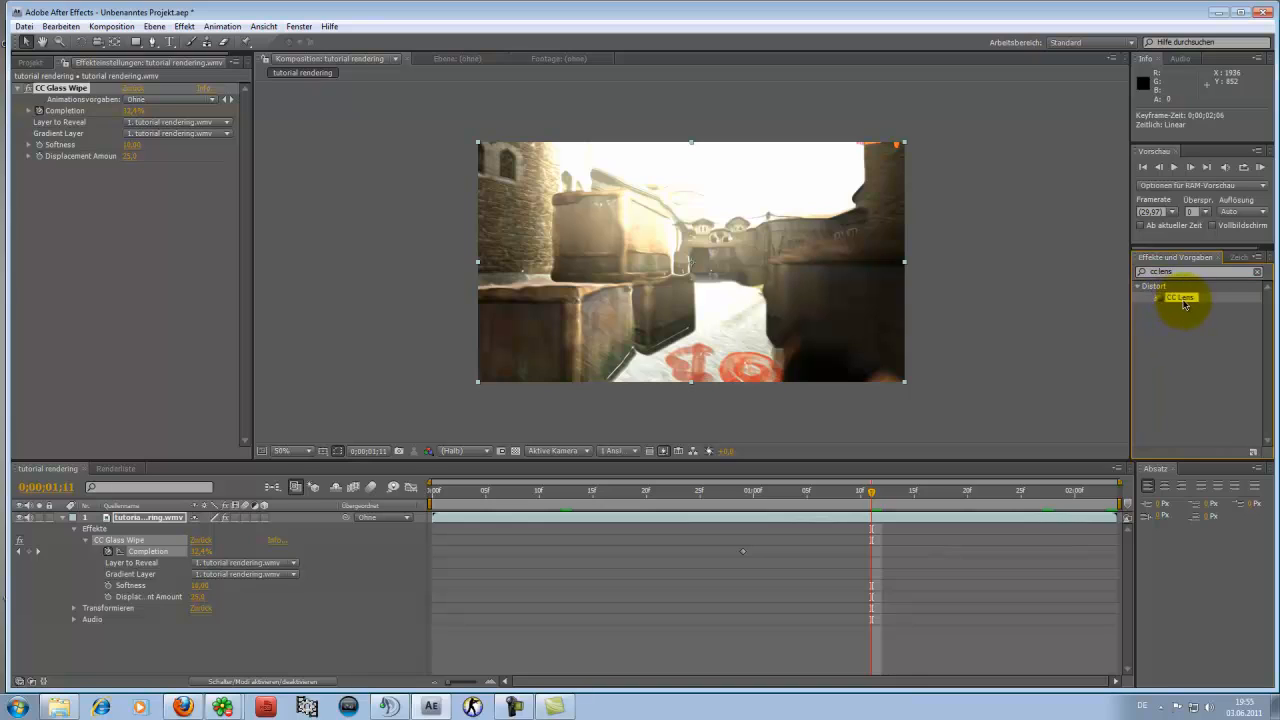
{"action": "double_click", "coordinate": [1182, 296]}
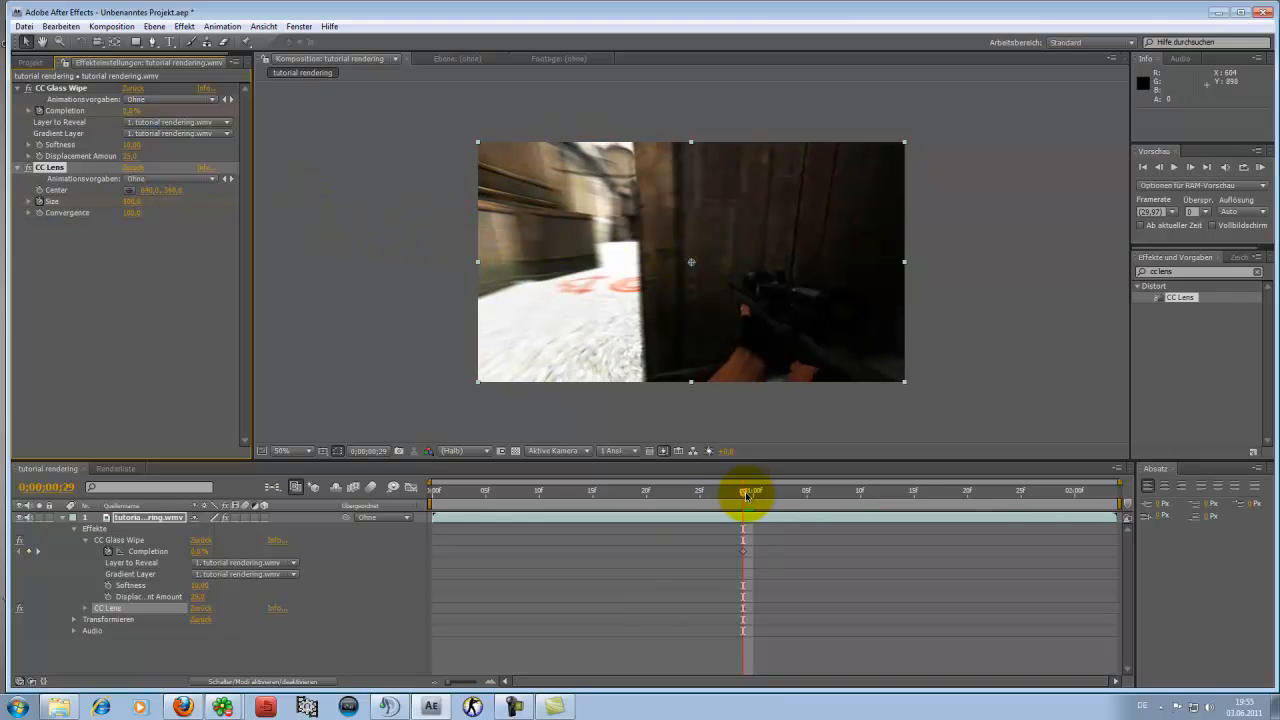
Keyframe the CC Lens distortion and scrub to the clip's end to check it builds with the wipe
{"action": "left_click_drag", "start_coordinate": [744, 490], "coordinate": [772, 490]}
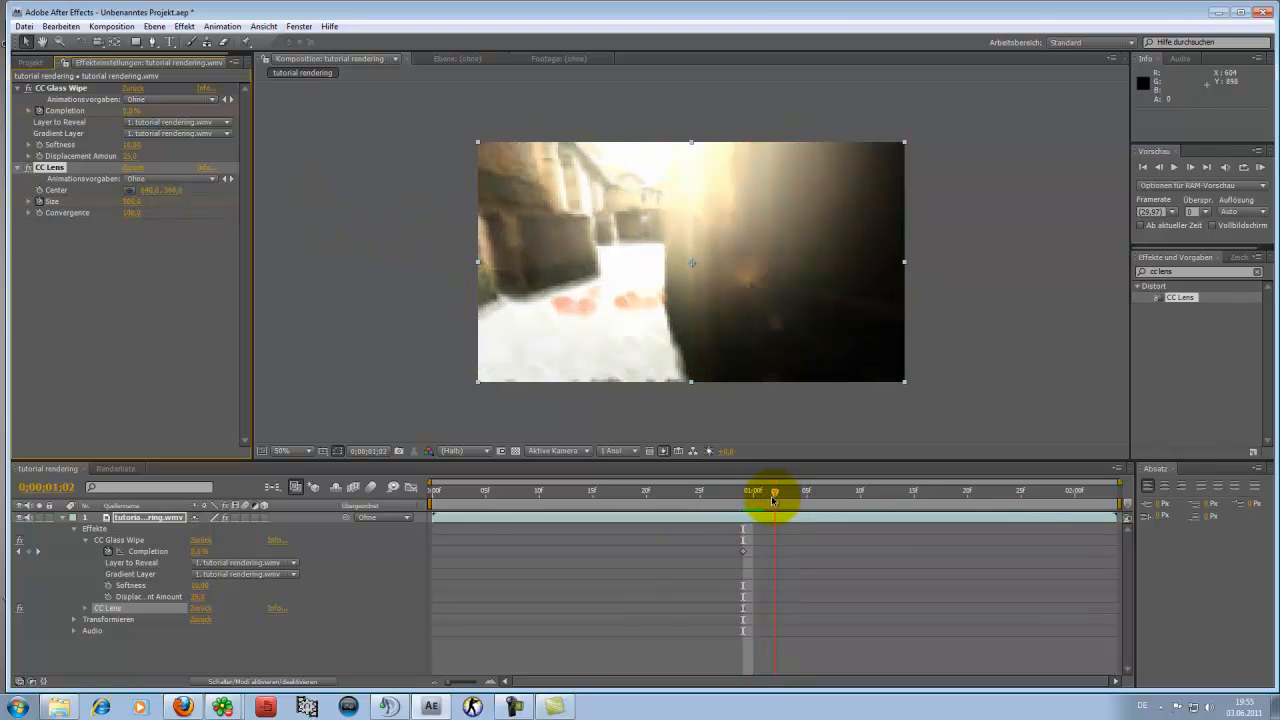
{"action": "left_click_drag", "start_coordinate": [772, 504], "coordinate": [744, 518]}
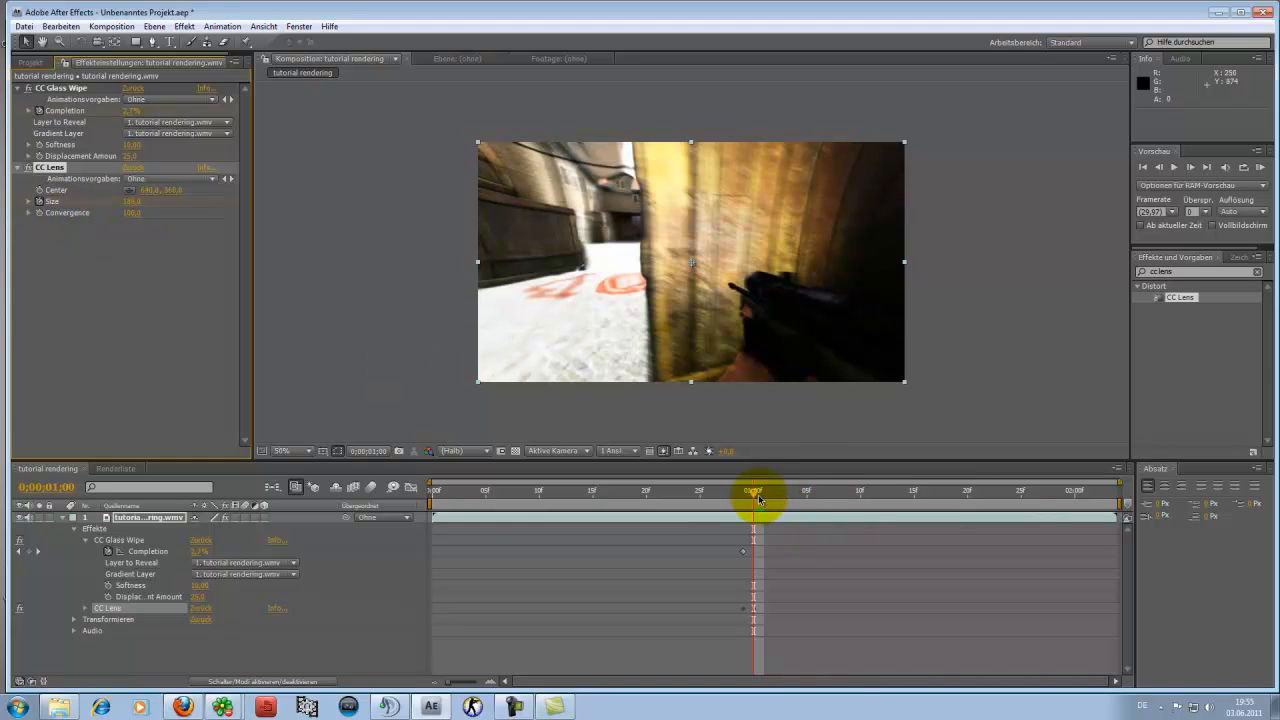
{"action": "left_click_drag", "start_coordinate": [756, 490], "coordinate": [1044, 490]}
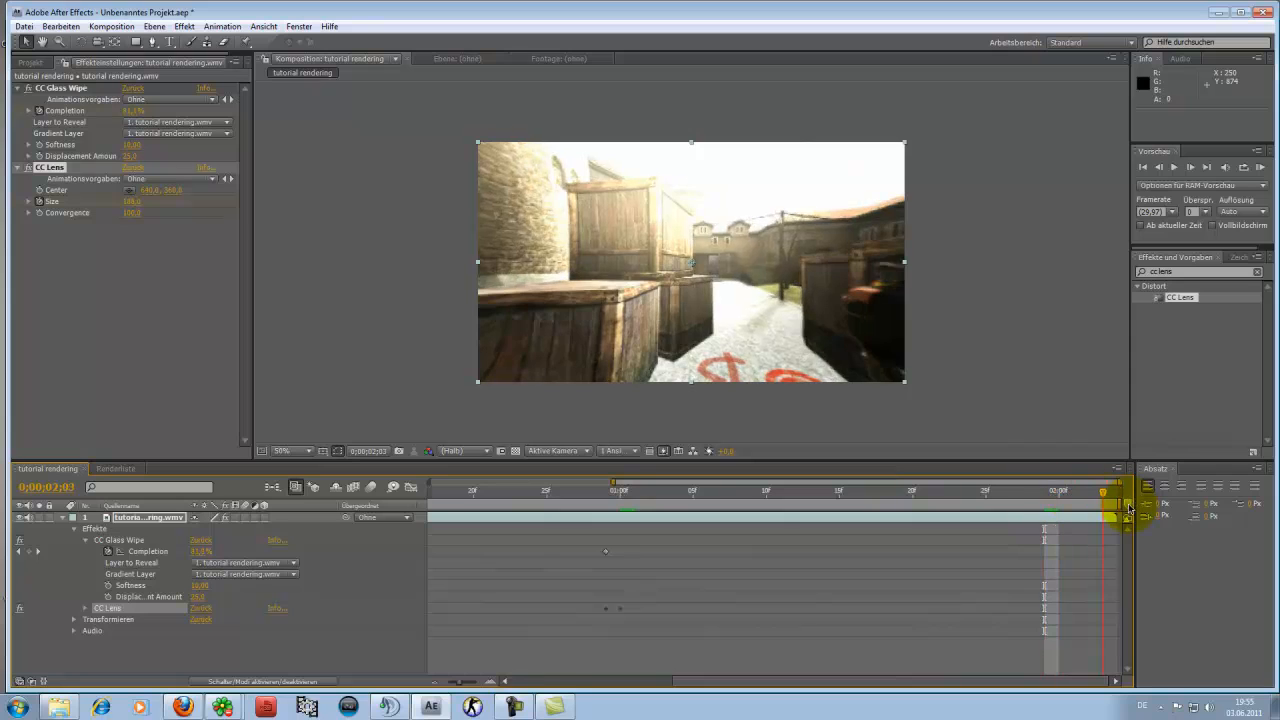
{"action": "left_click_drag", "start_coordinate": [1100, 504], "coordinate": [1088, 504]}
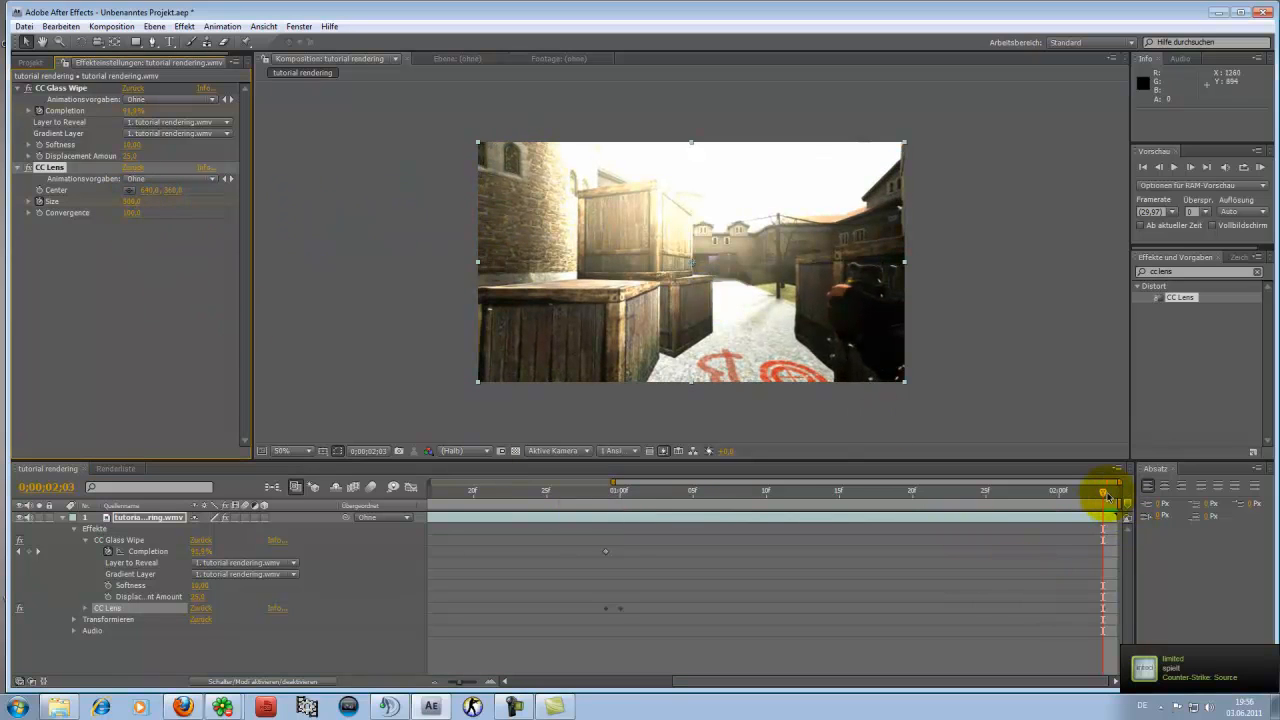
{"action": "left_click_drag", "start_coordinate": [1104, 496], "coordinate": [1044, 500]}
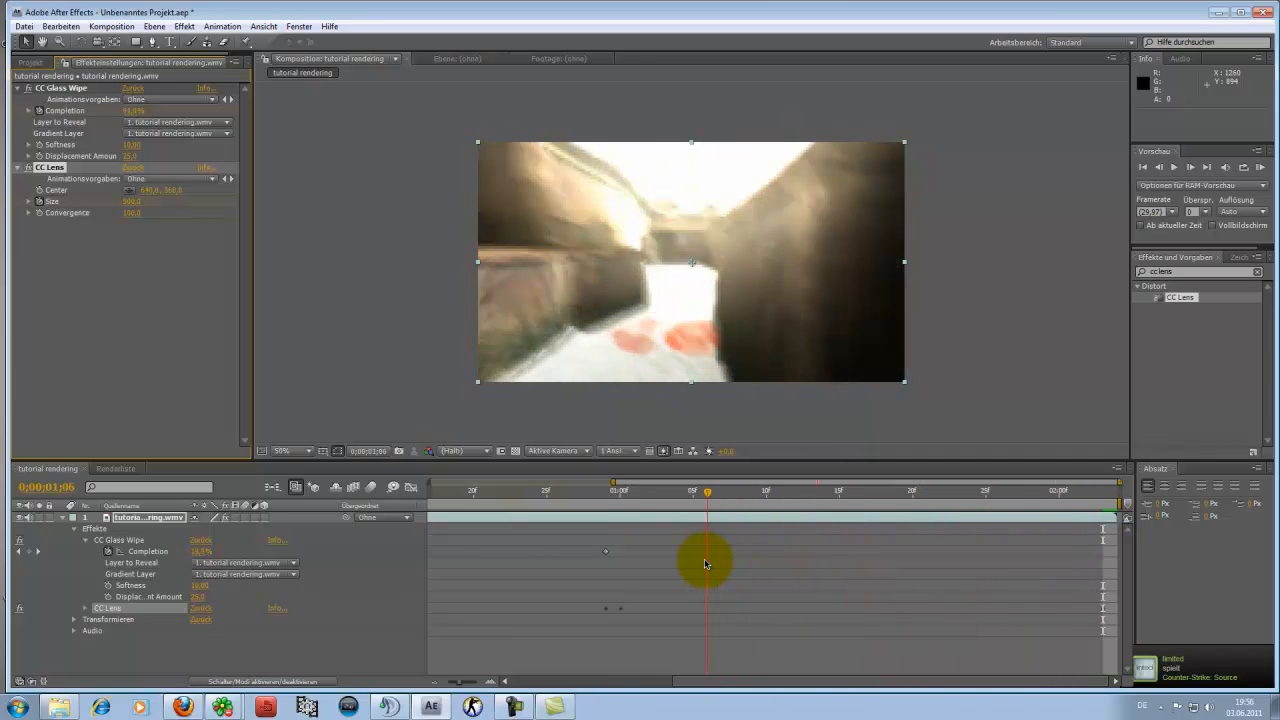
Adjust the grouped lens and wipe keyframes and preview the shot clearing toward the clip's end
{"action": "left_click_drag", "start_coordinate": [704, 564], "coordinate": [708, 524]}
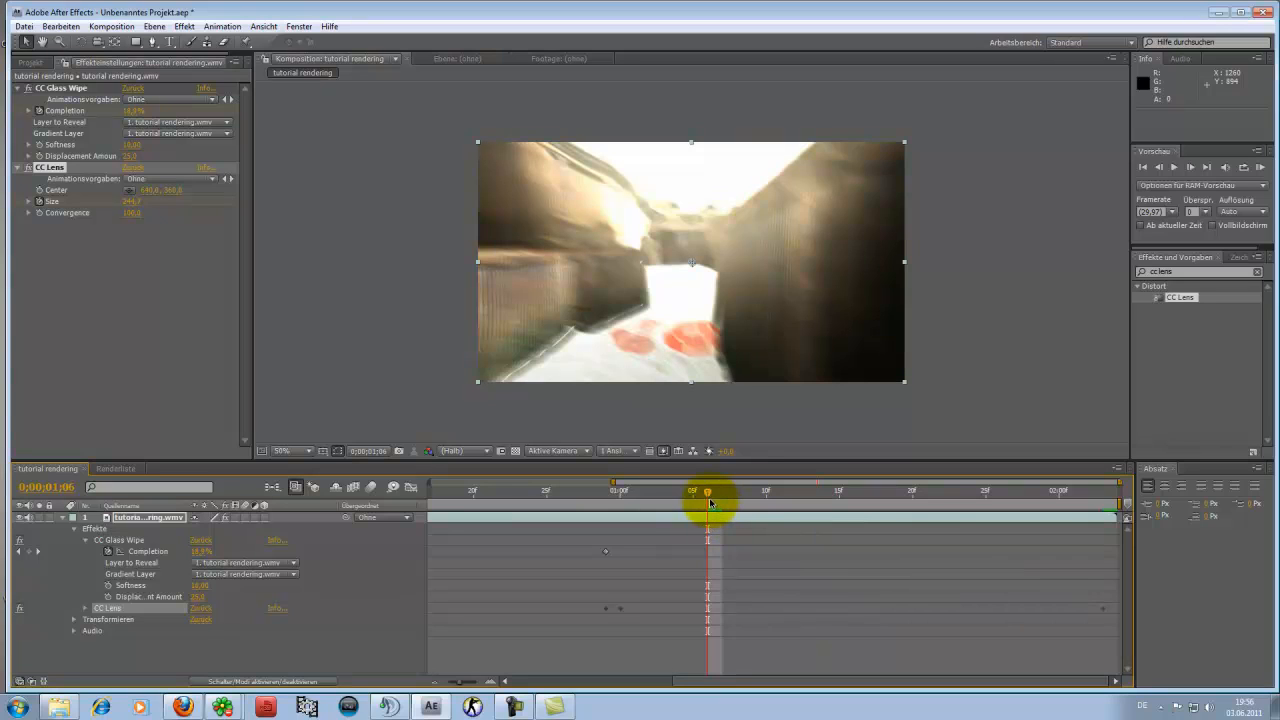
{"action": "left_click_drag", "start_coordinate": [708, 492], "coordinate": [722, 492]}
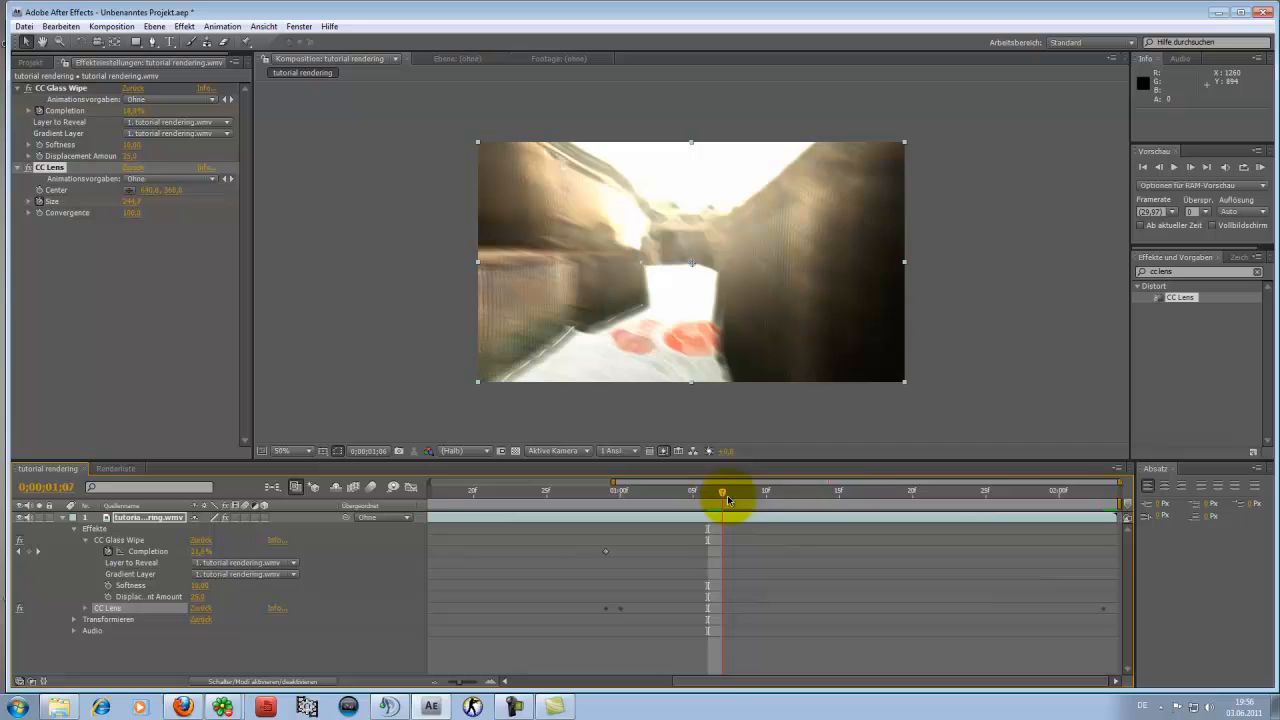
{"action": "left_click_drag", "start_coordinate": [720, 492], "coordinate": [884, 492]}
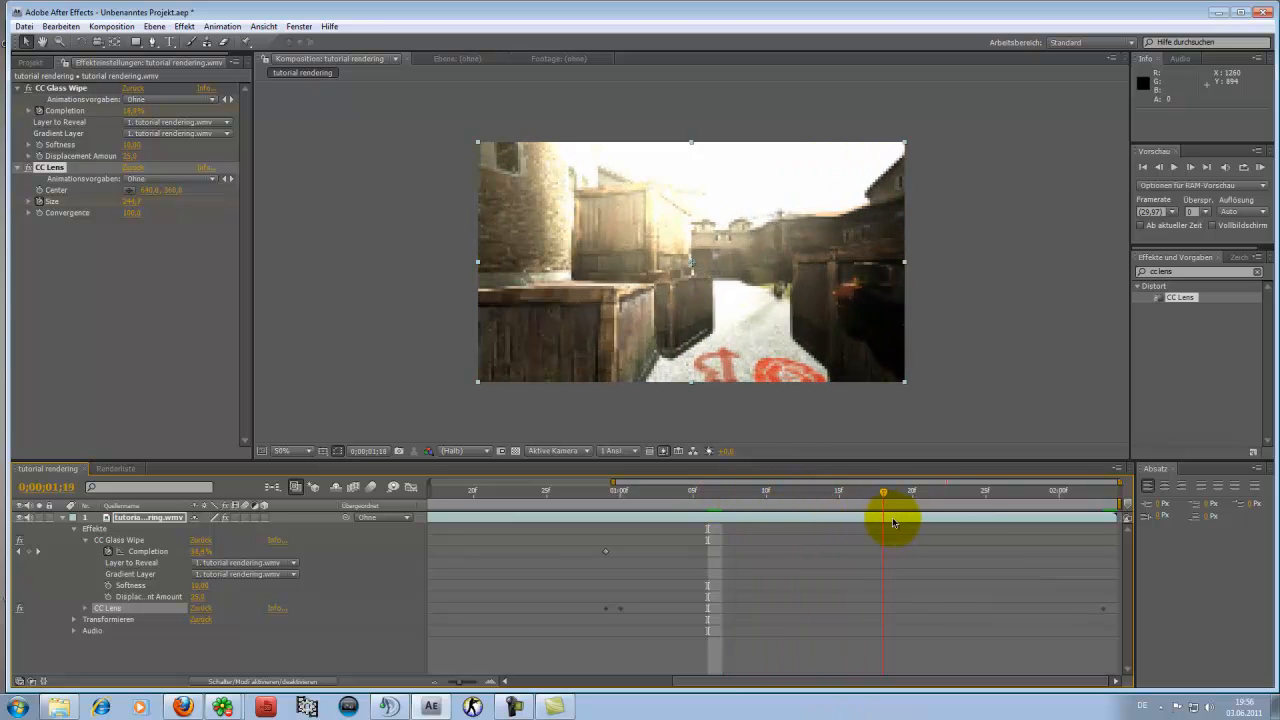
{"action": "left_click_drag", "start_coordinate": [884, 520], "coordinate": [1000, 520]}
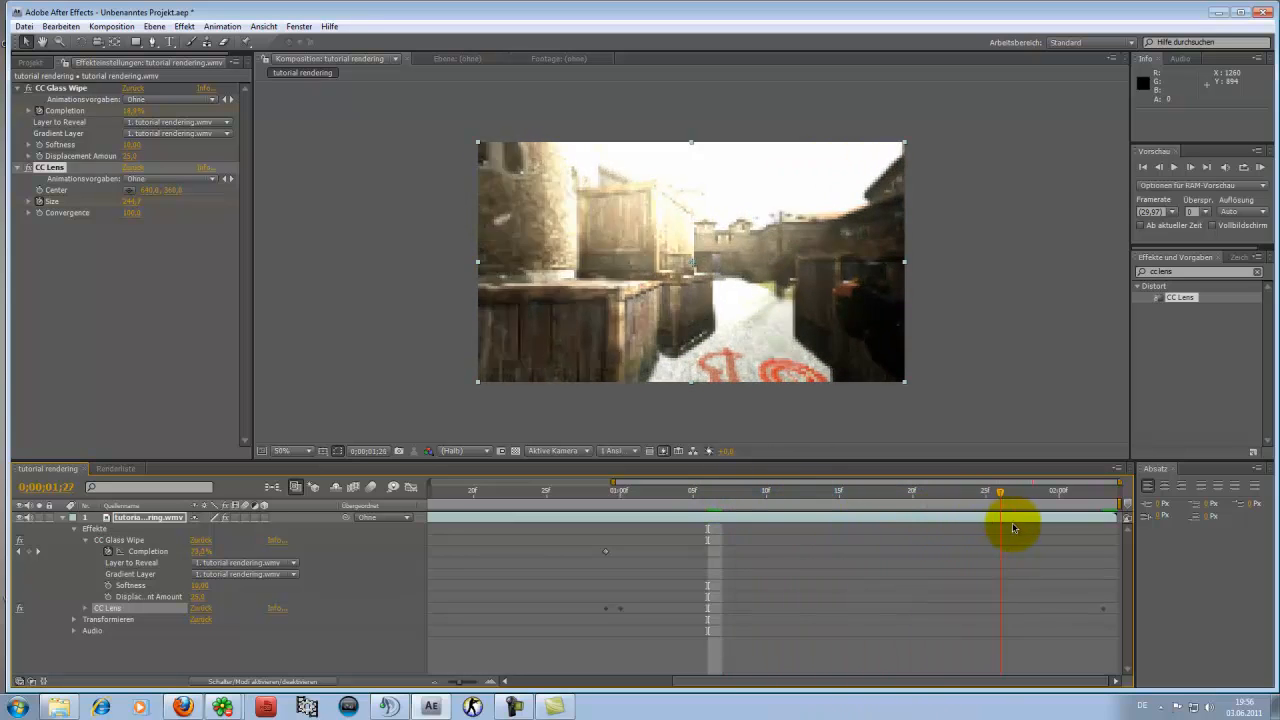
{"action": "left_click_drag", "start_coordinate": [1000, 528], "coordinate": [1058, 530]}
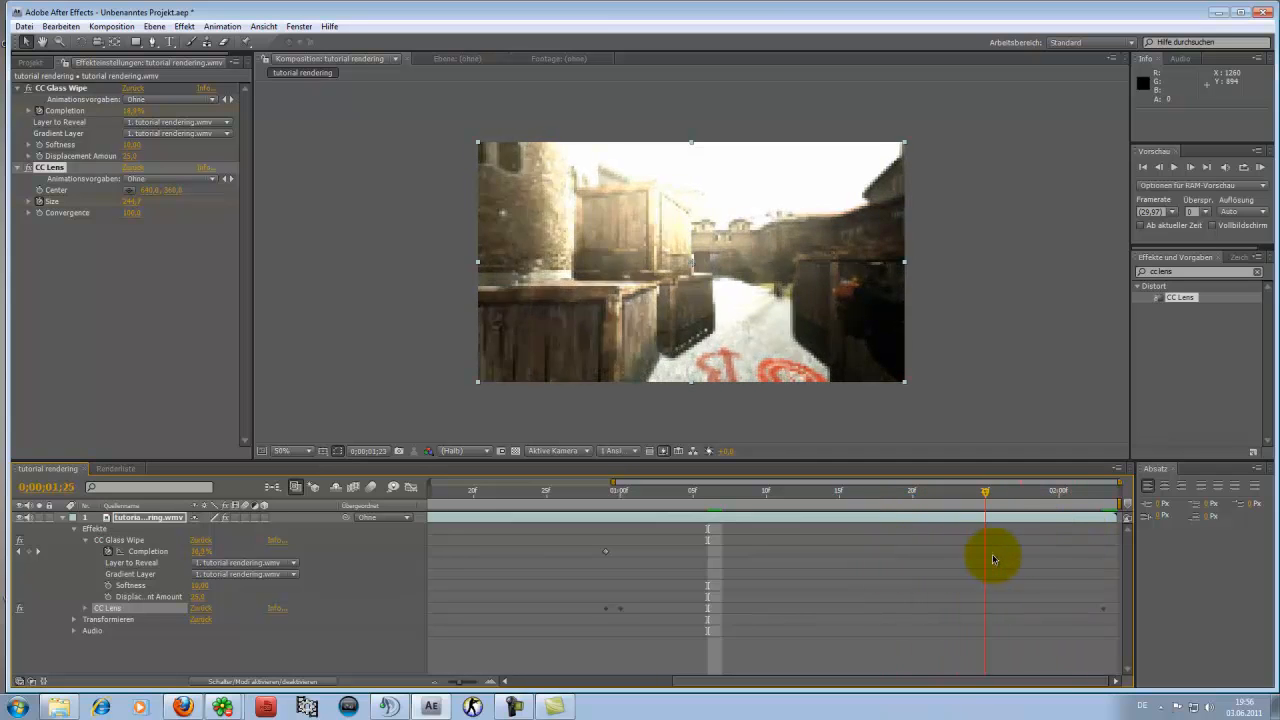
{"action": "left_click_drag", "start_coordinate": [984, 490], "coordinate": [1076, 490]}
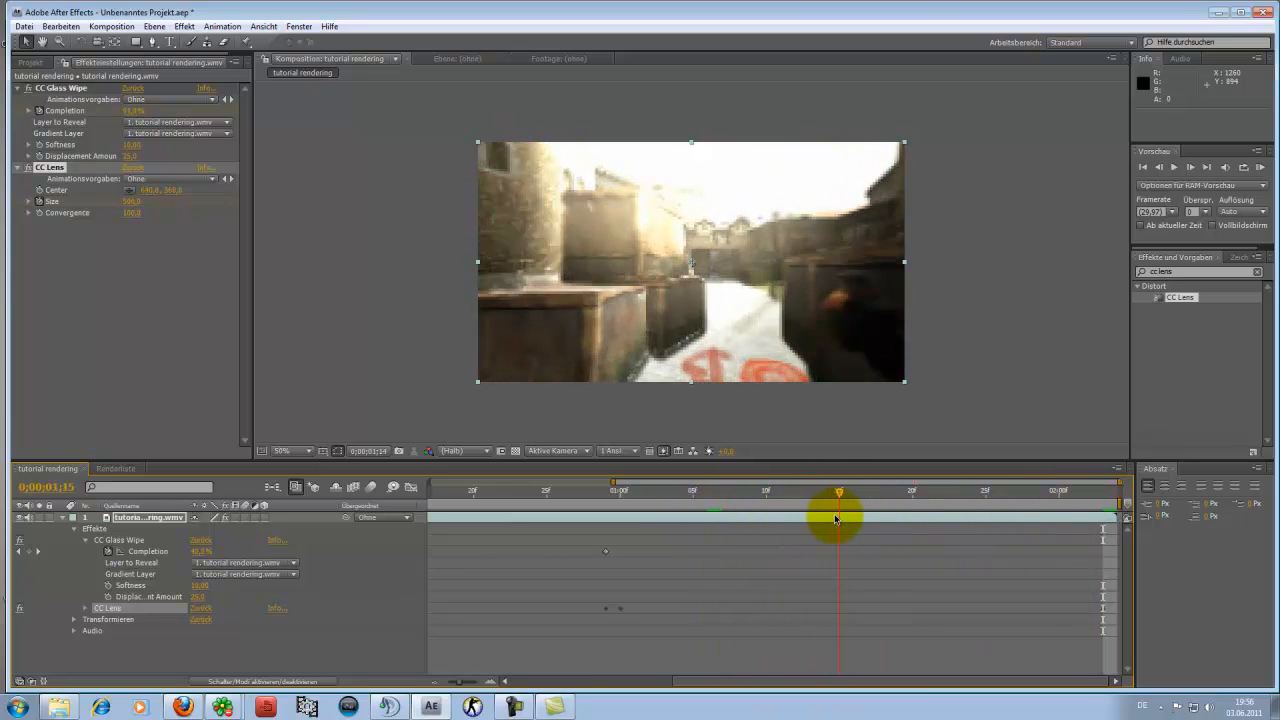
Scrub back and forth to review the distortion easing out into the clear gameplay shot
{"action": "left_click_drag", "start_coordinate": [838, 520], "coordinate": [1028, 520]}
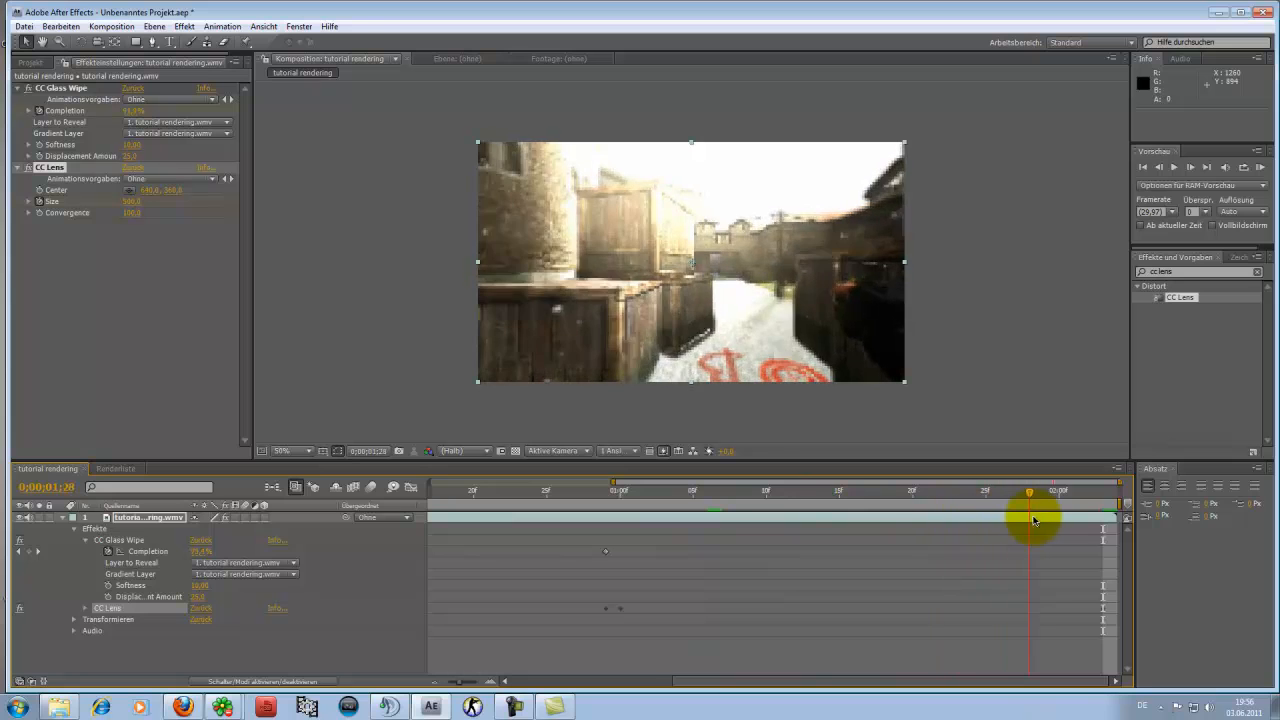
{"action": "left_click_drag", "start_coordinate": [1036, 520], "coordinate": [868, 520]}
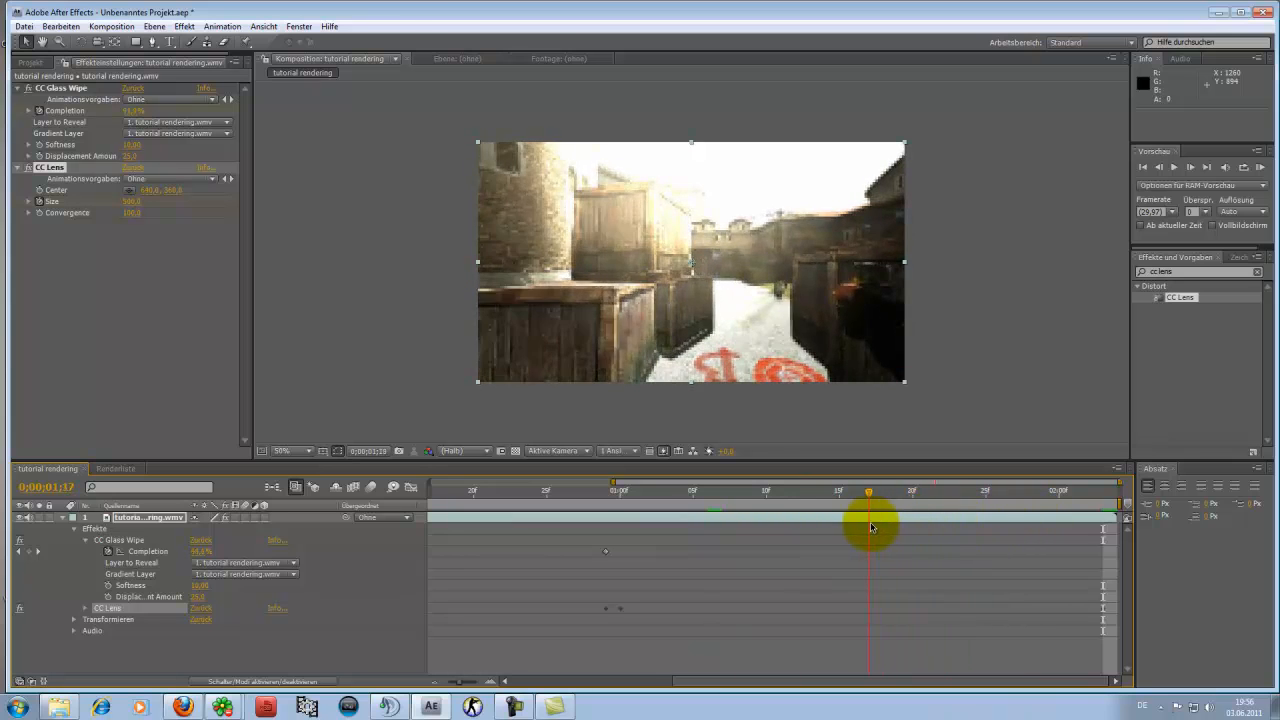
{"action": "left_click_drag", "start_coordinate": [868, 528], "coordinate": [604, 528]}
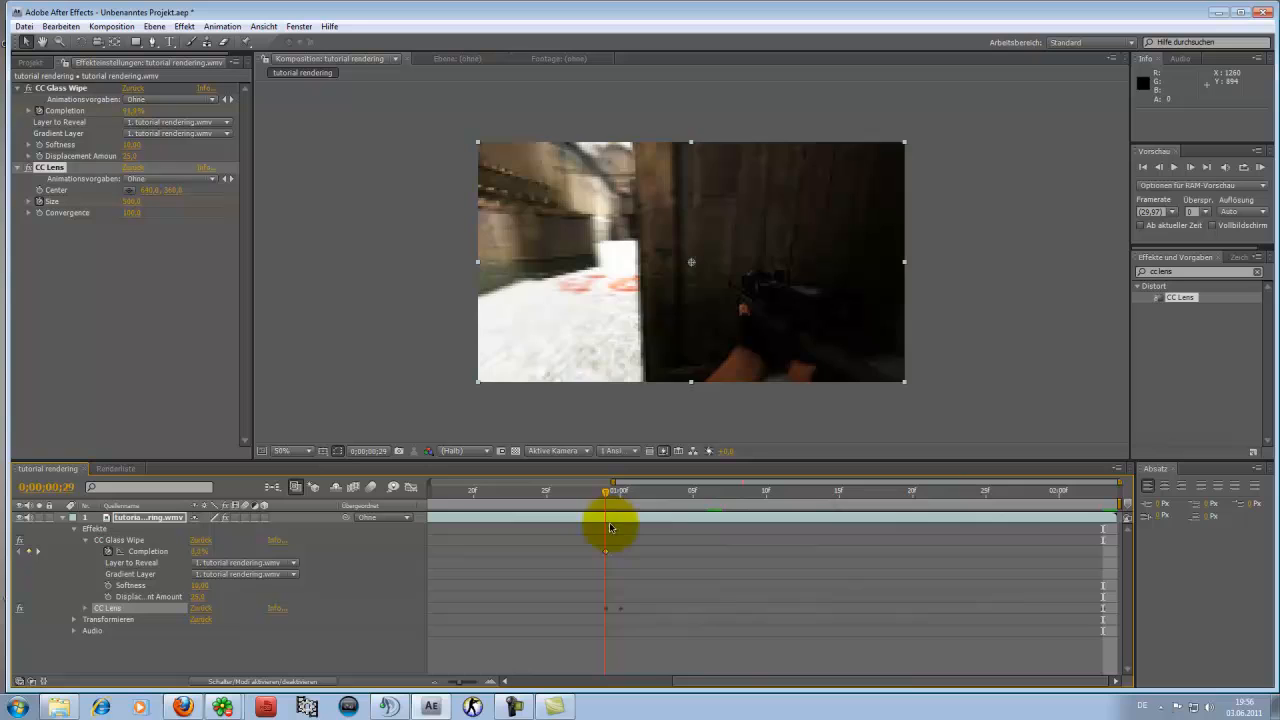
{"action": "left_click_drag", "start_coordinate": [610, 528], "coordinate": [810, 528]}
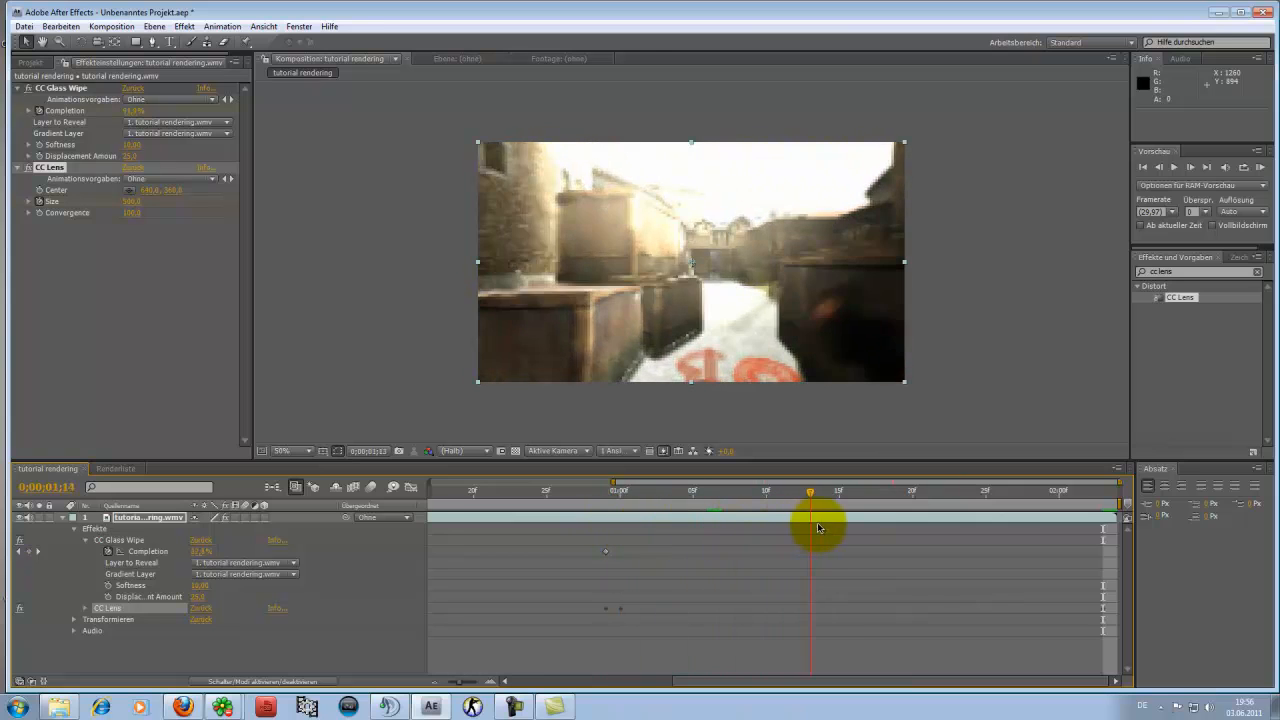
{"action": "left_click_drag", "start_coordinate": [810, 524], "coordinate": [852, 524]}
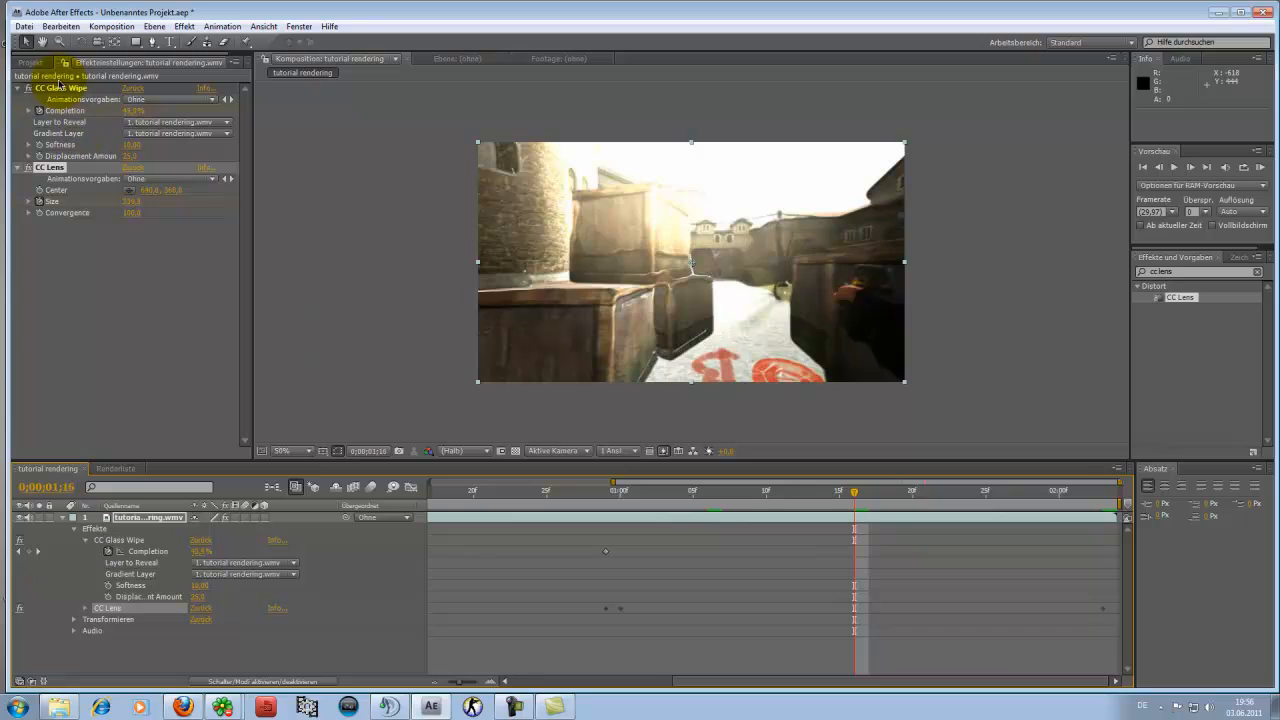